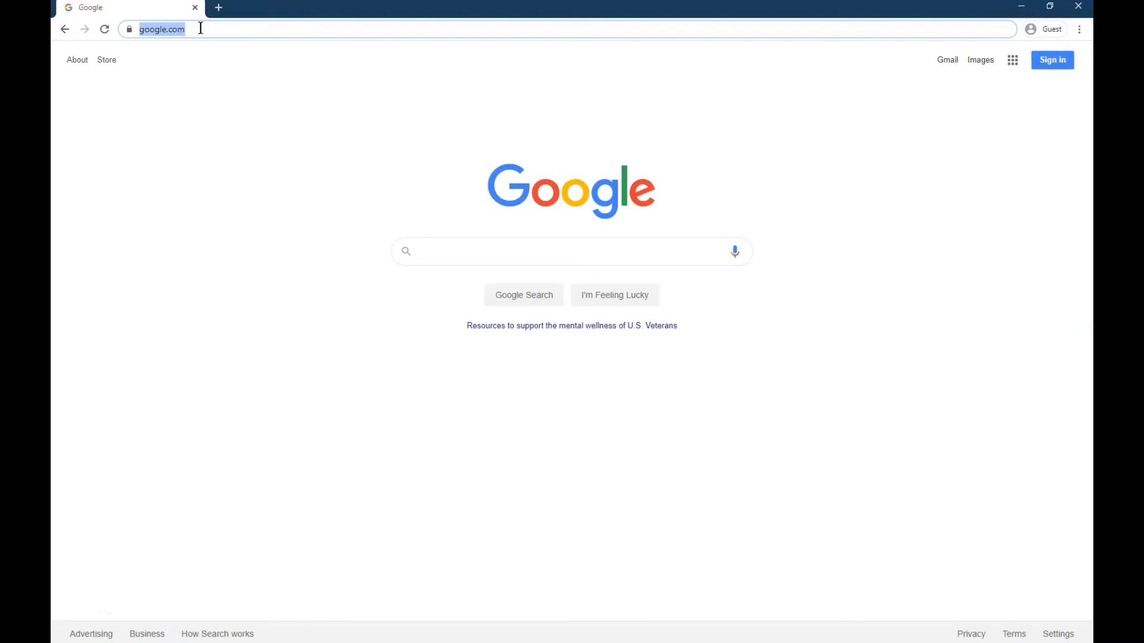
# Step: Load severnaparkumc.org/breeze, the church's Breeze information page
pyautogui.write('severna')
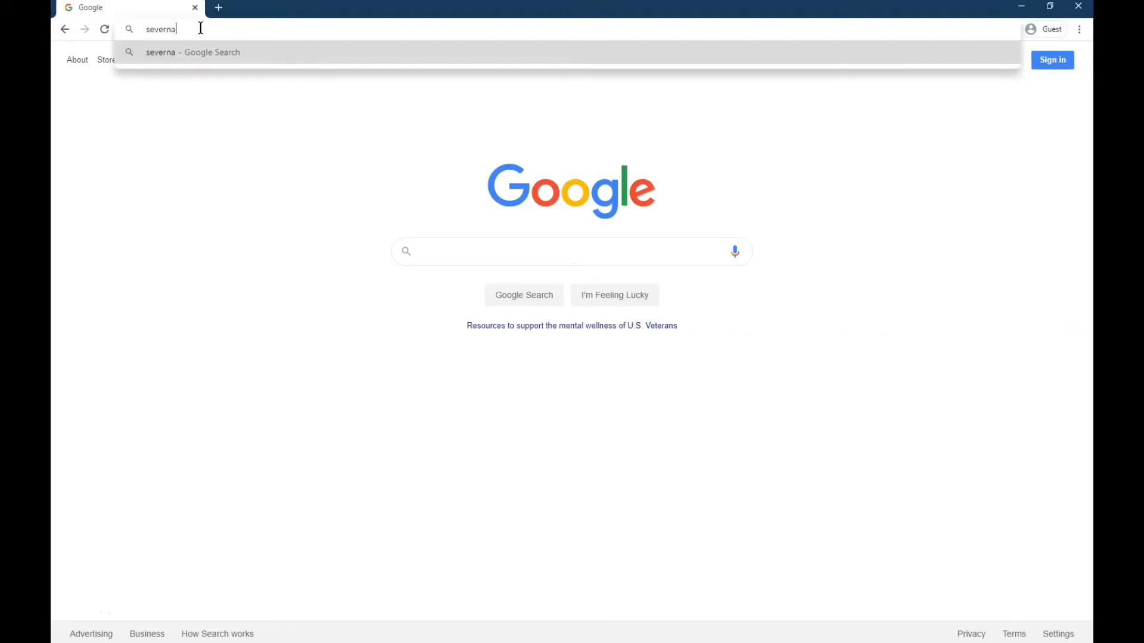
pyautogui.write('parkumc.')
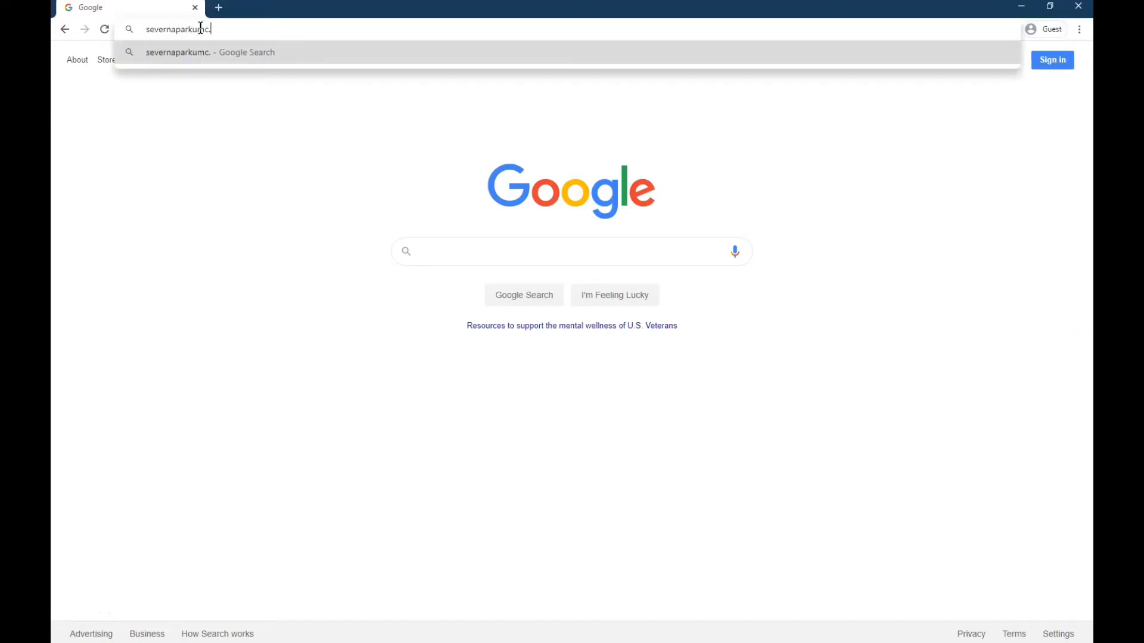
pyautogui.write('org/breeze')
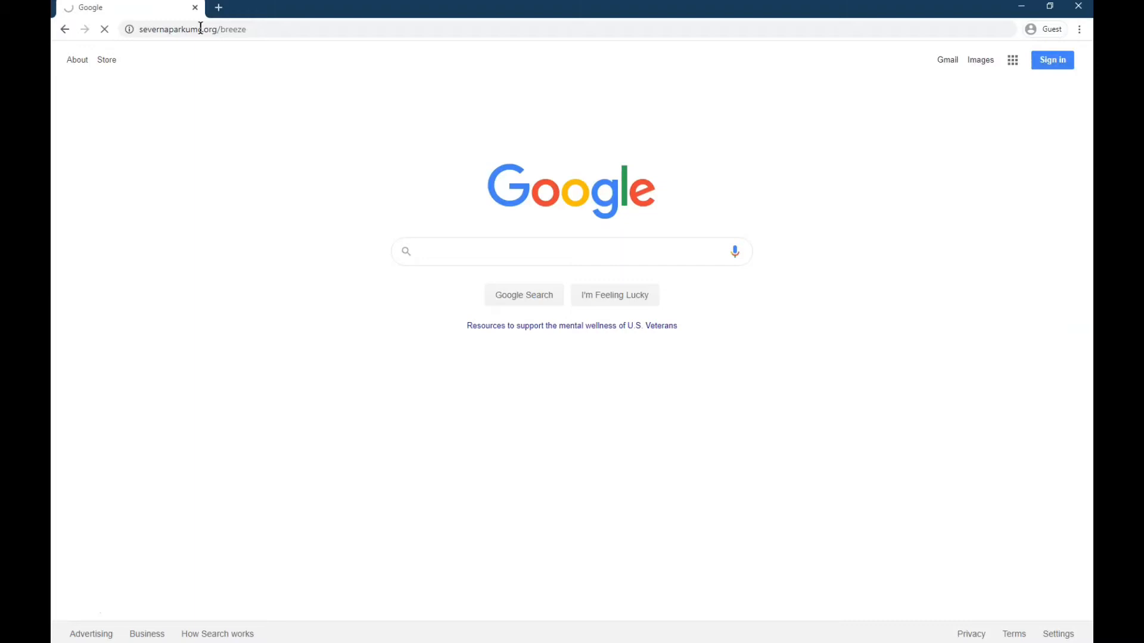
pyautogui.press('Return')
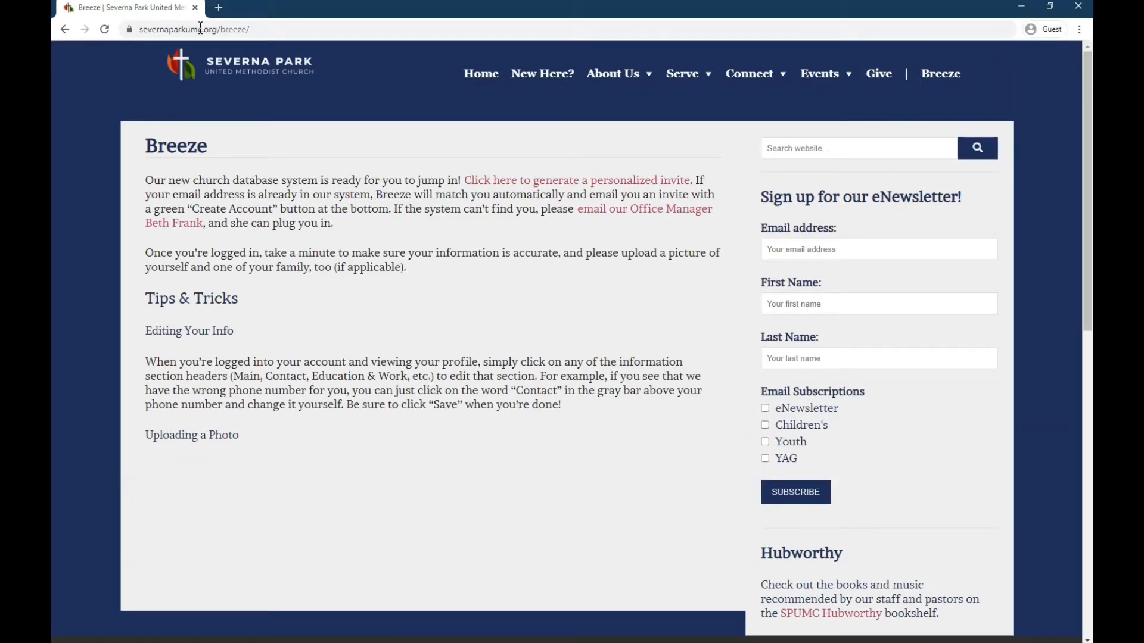
pyautogui.moveTo(653, 200)
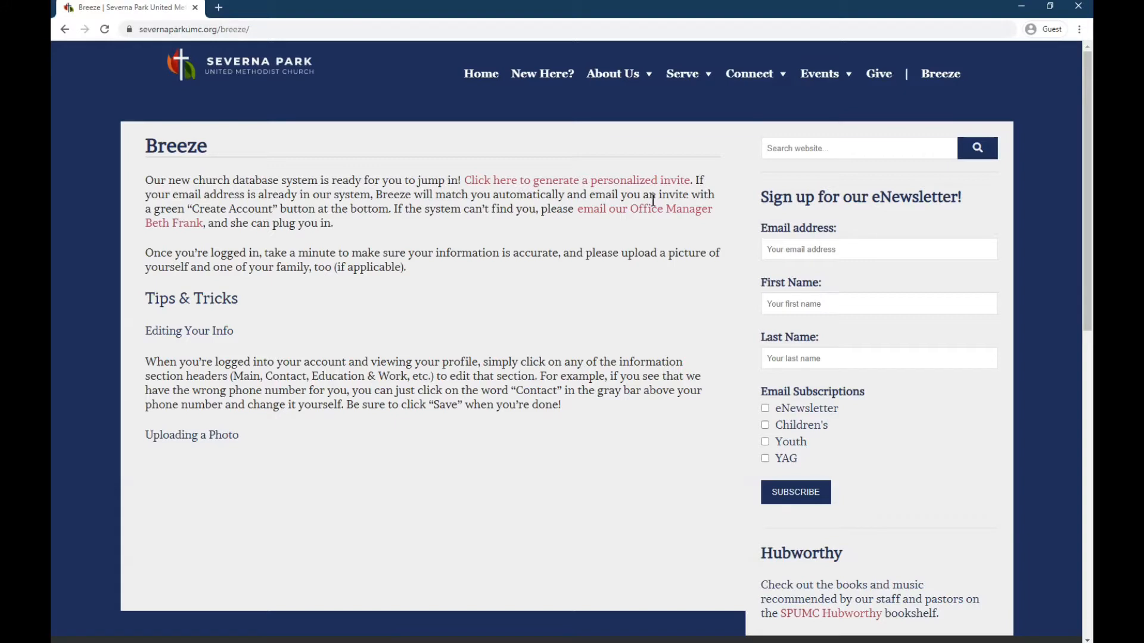
pyautogui.moveTo(649, 184)
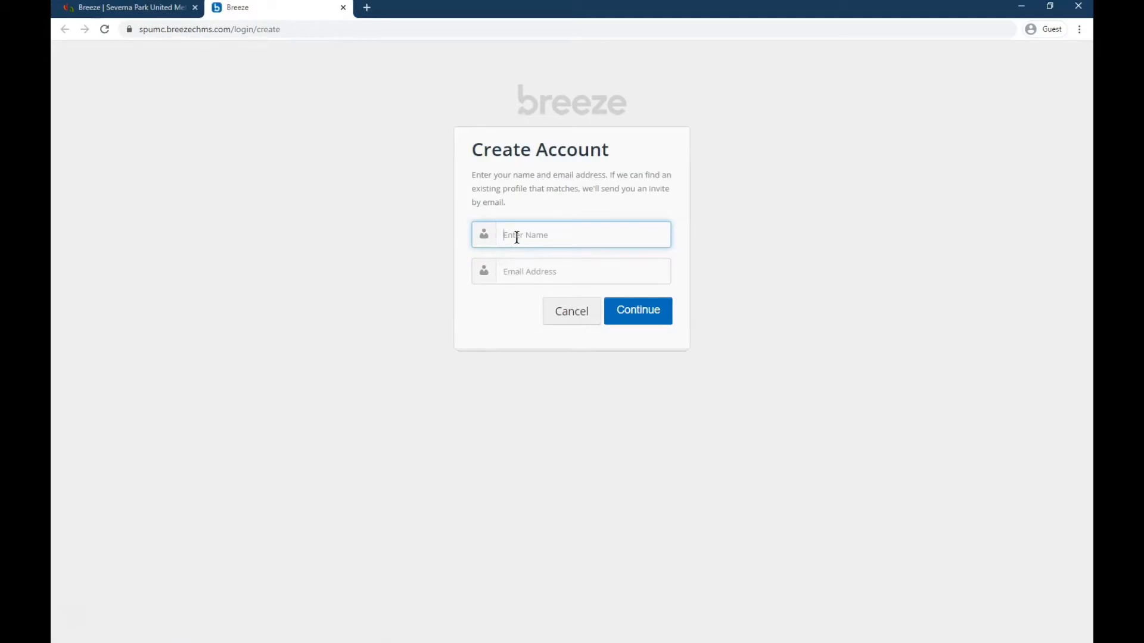
pyautogui.click(571, 270)
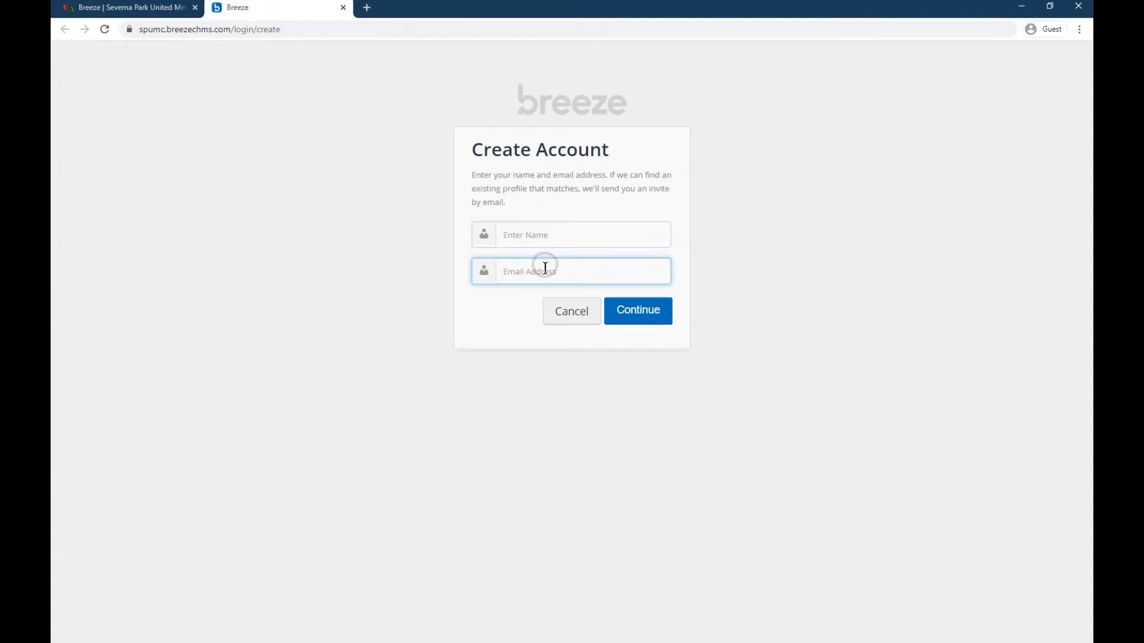
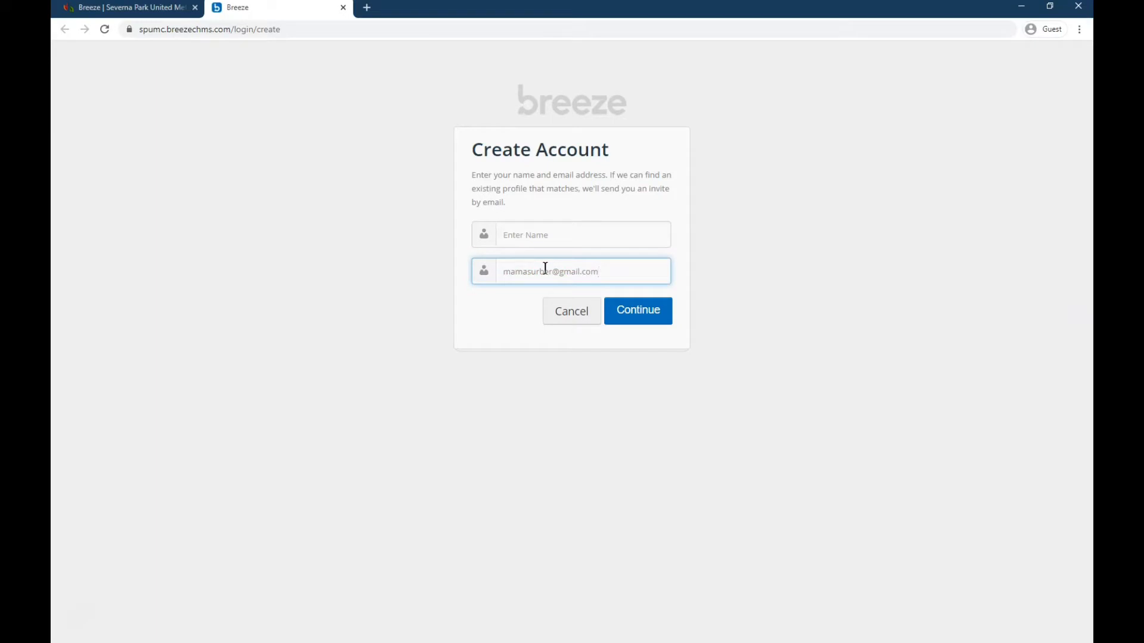
pyautogui.moveTo(637, 316)
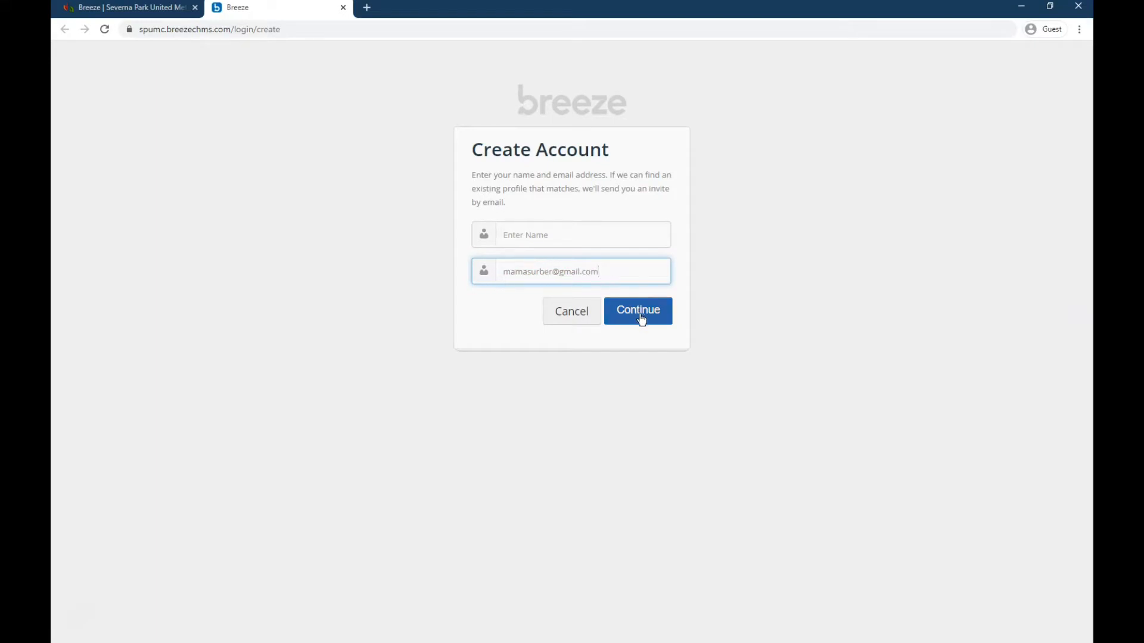
pyautogui.click(637, 309)
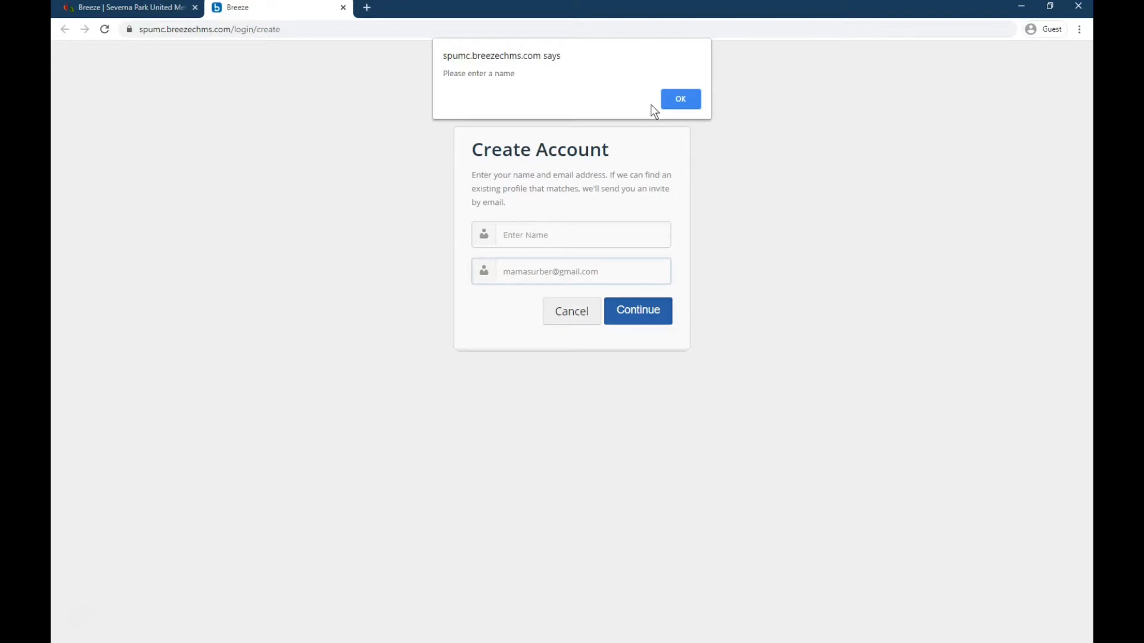
pyautogui.click(679, 98)
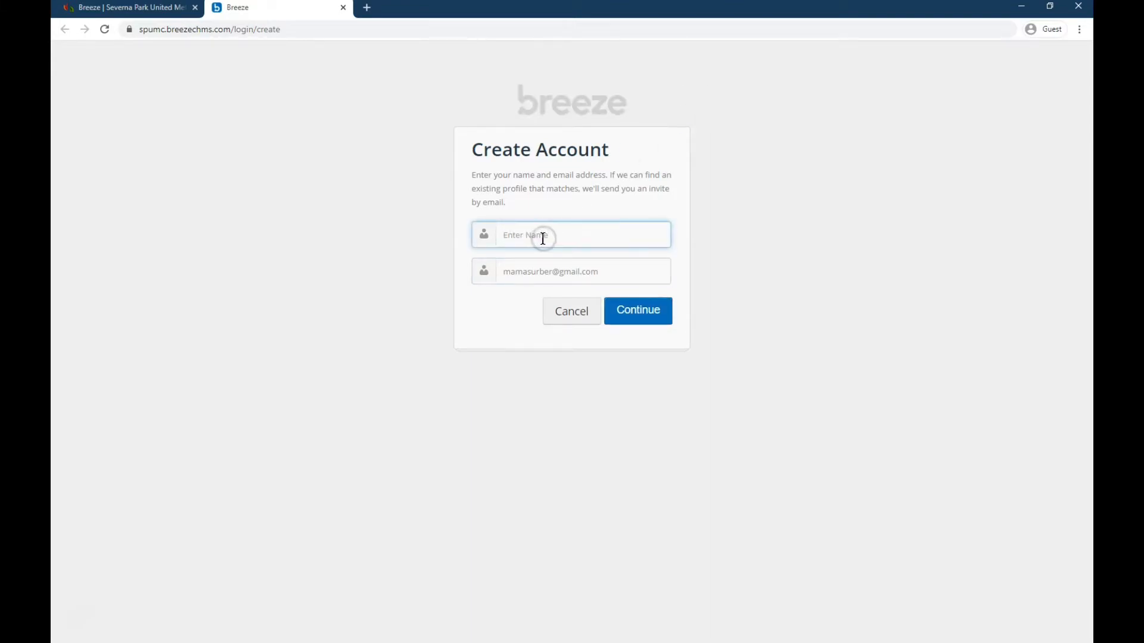
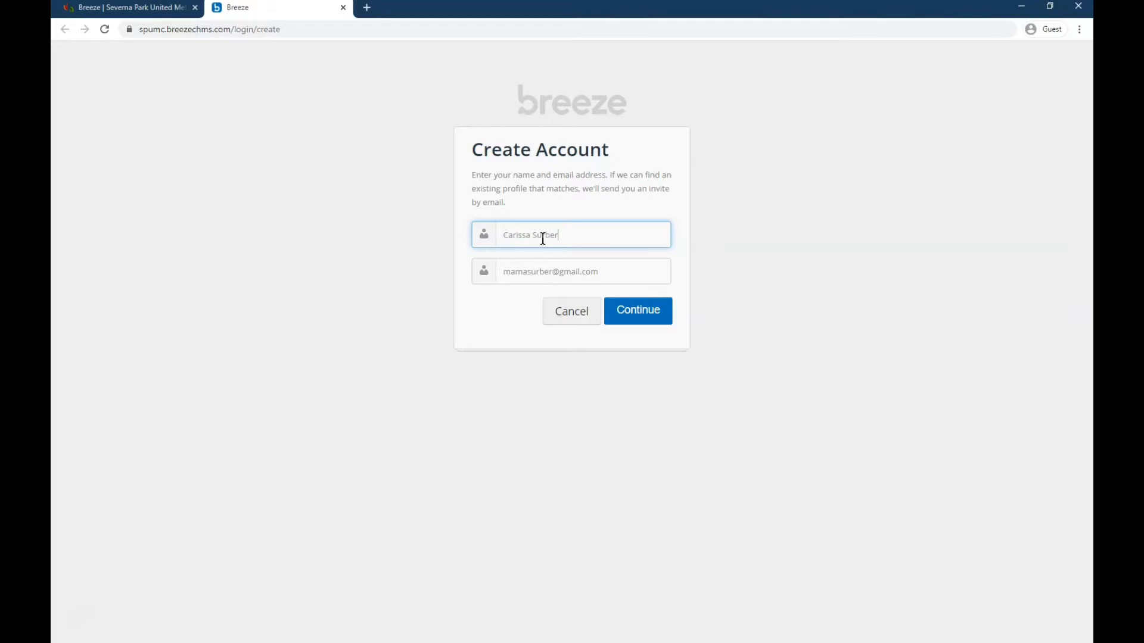
pyautogui.click(637, 310)
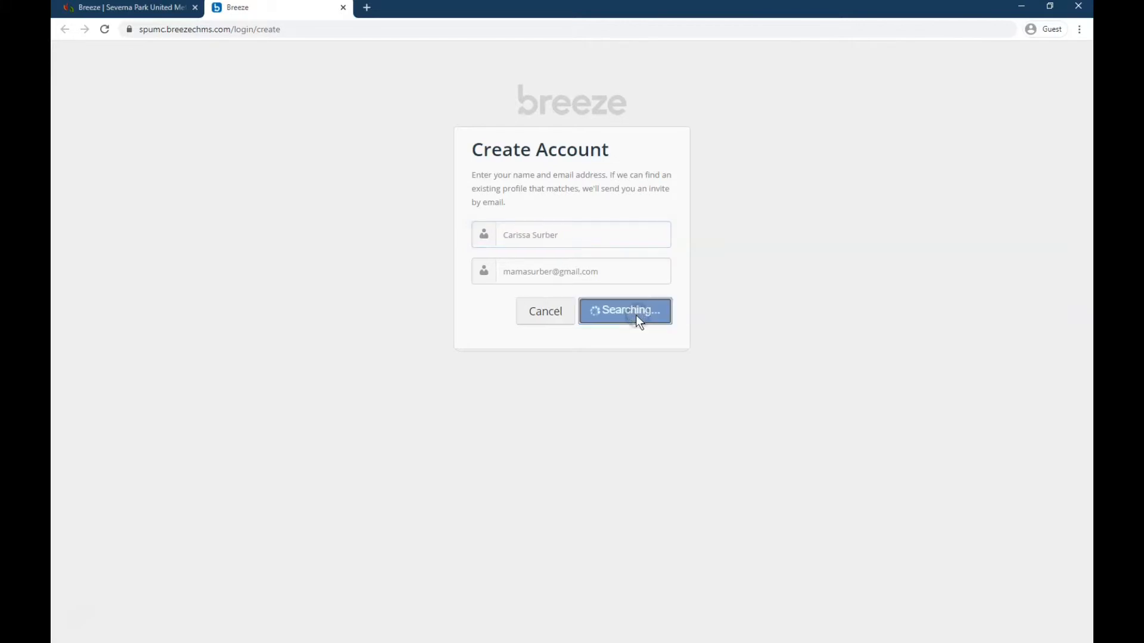
pyautogui.click(624, 311)
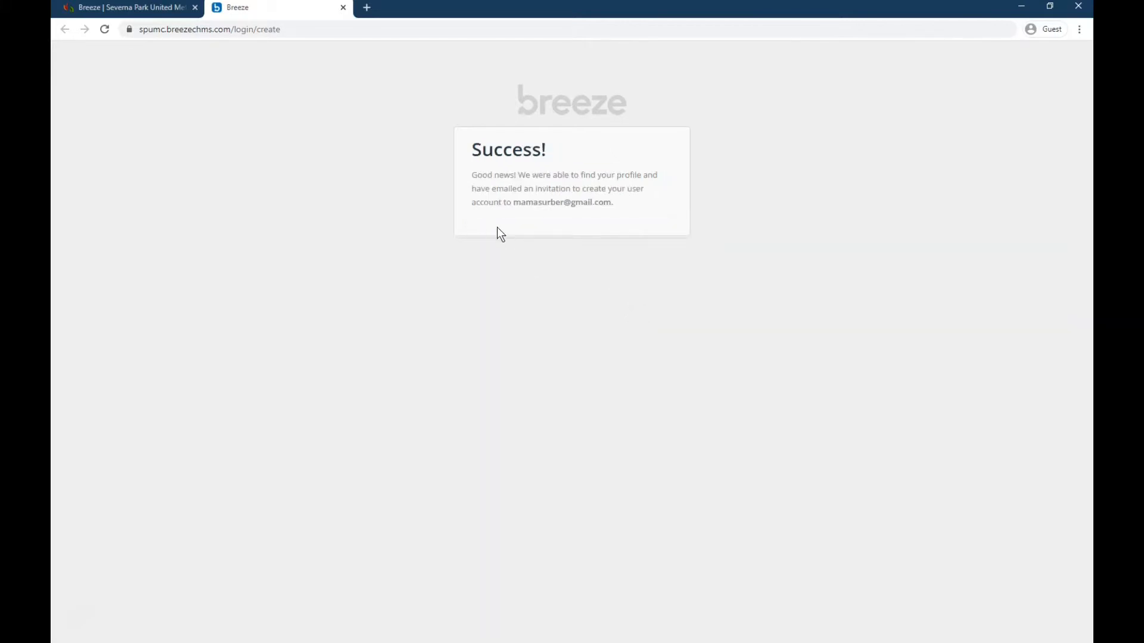
pyautogui.moveTo(575, 190)
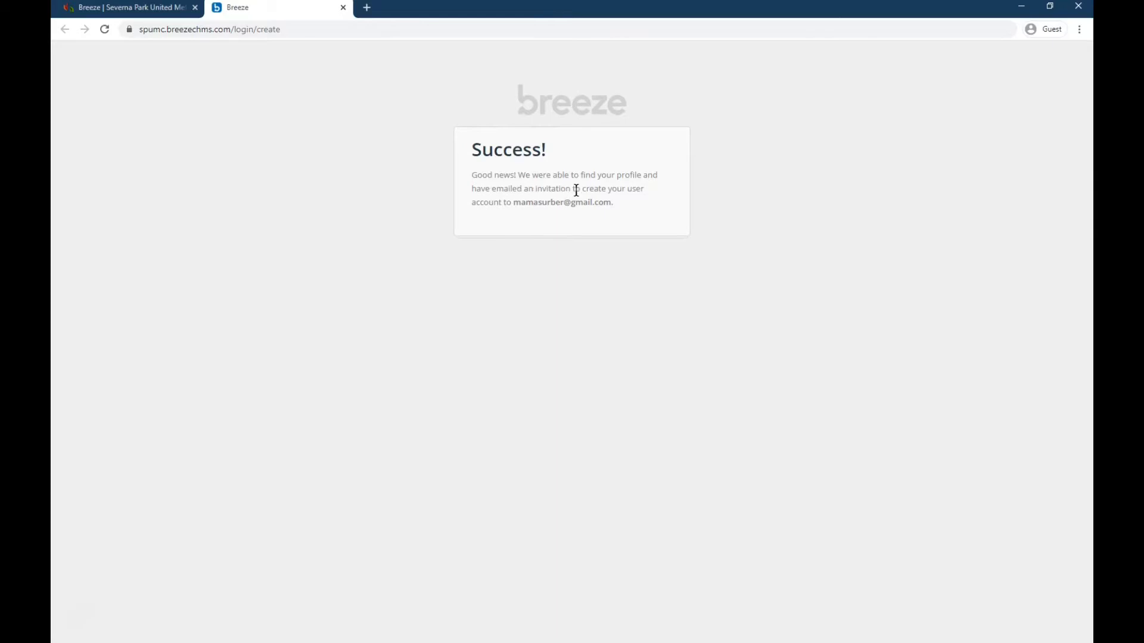
pyautogui.moveTo(367, 9)
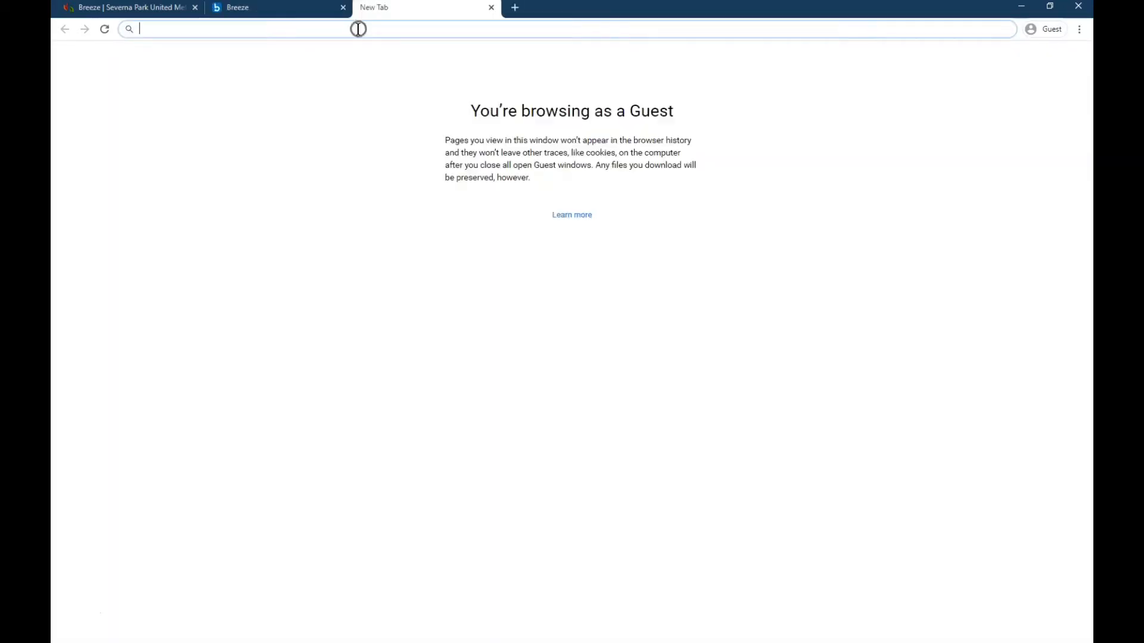
# Step: Open the Breeze invitation email under Gmail's Updates and follow its Create Account link
pyautogui.write('gmail.com')
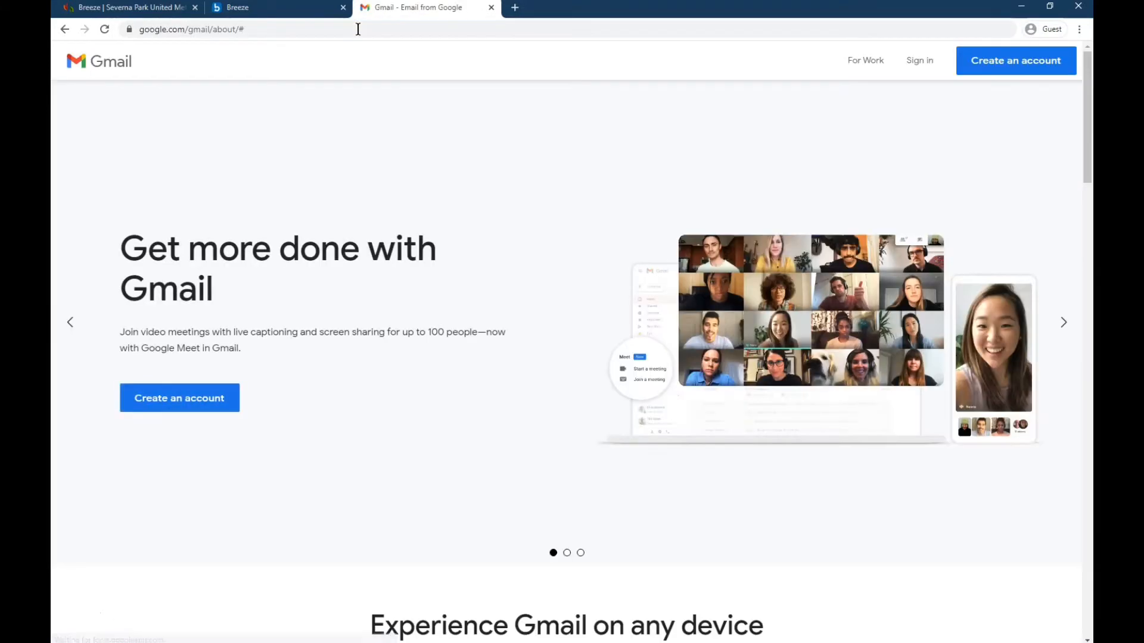
pyautogui.click(919, 60)
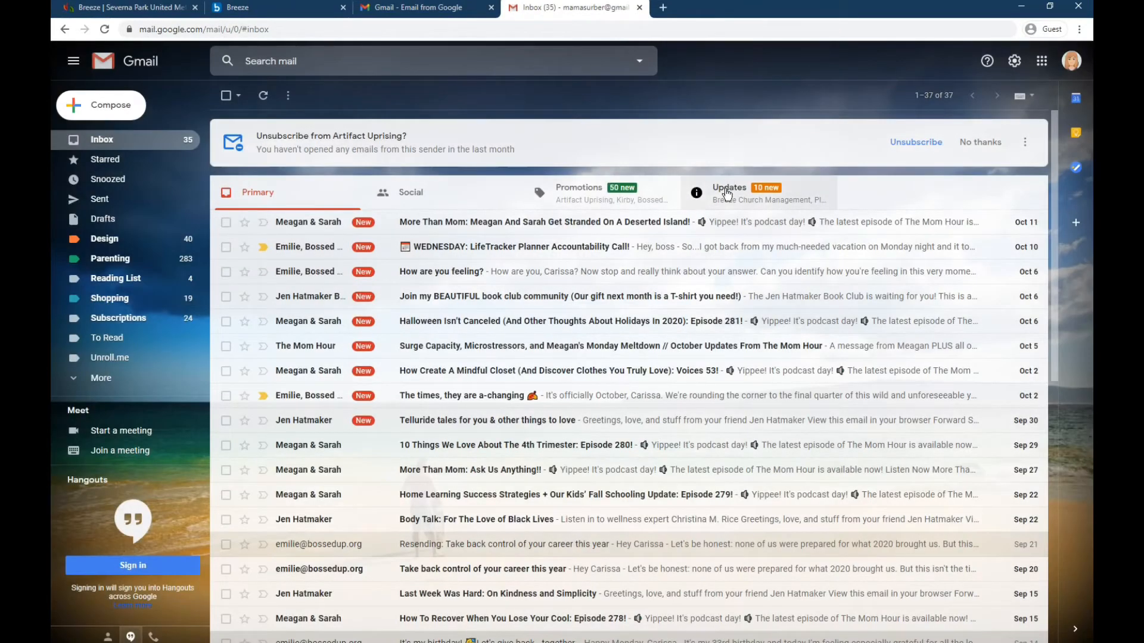
pyautogui.click(728, 191)
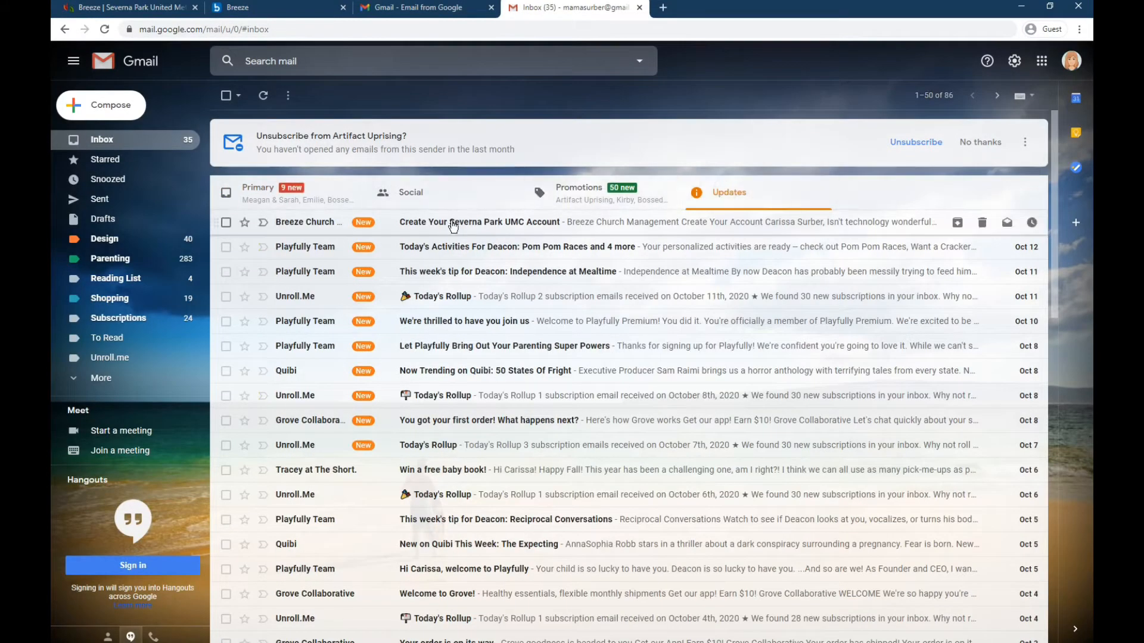
pyautogui.click(479, 222)
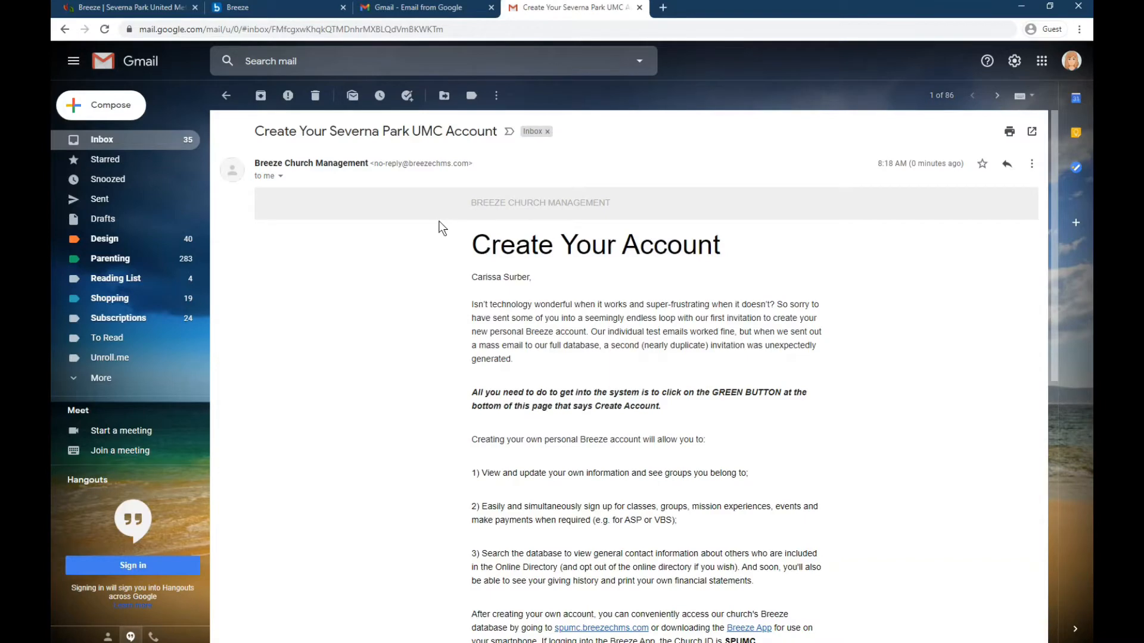
pyautogui.scroll(-3)
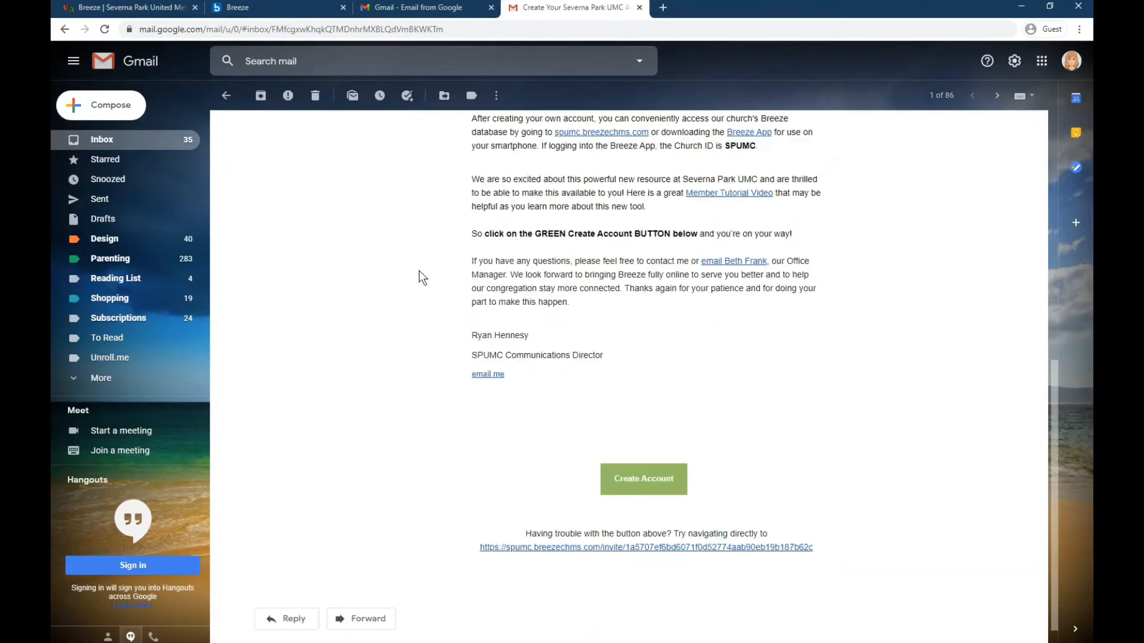
pyautogui.scroll(-3)
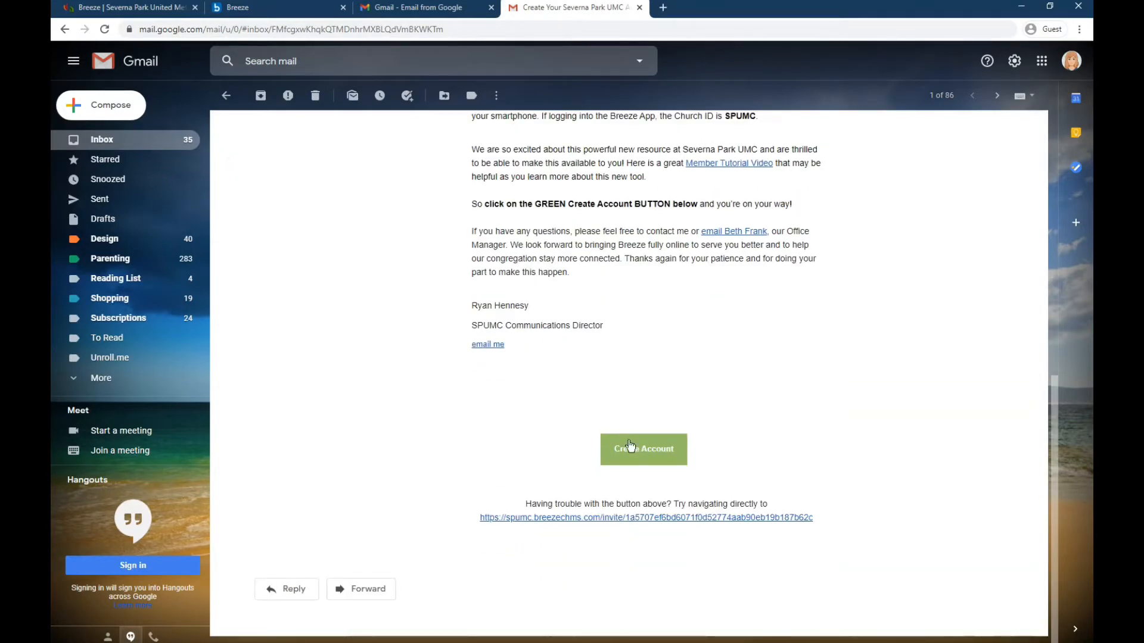
pyautogui.click(643, 449)
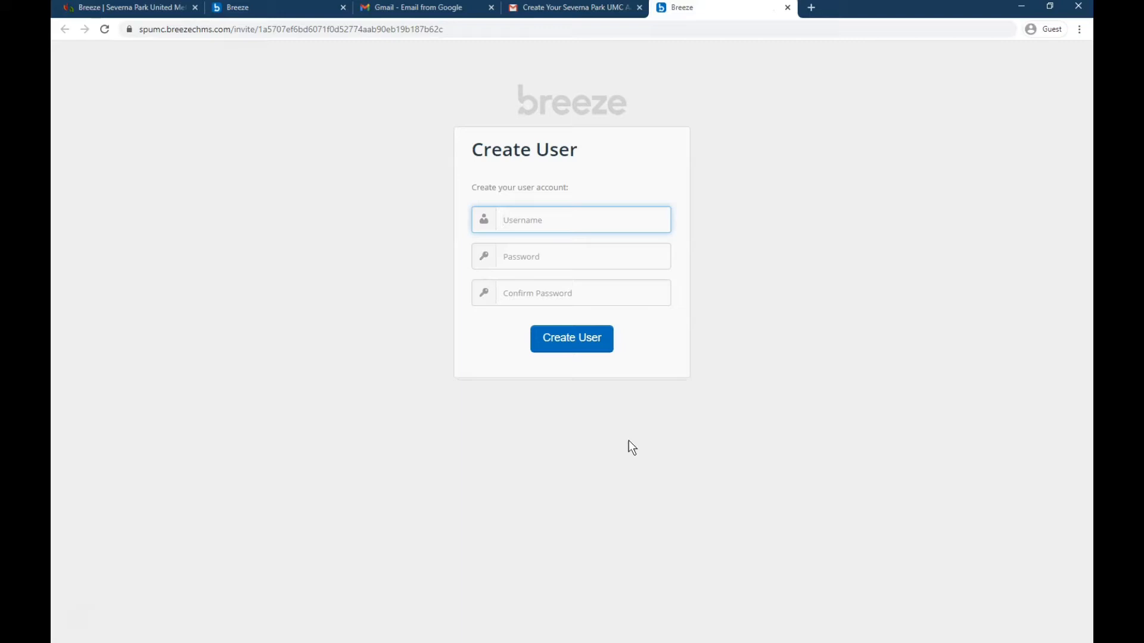
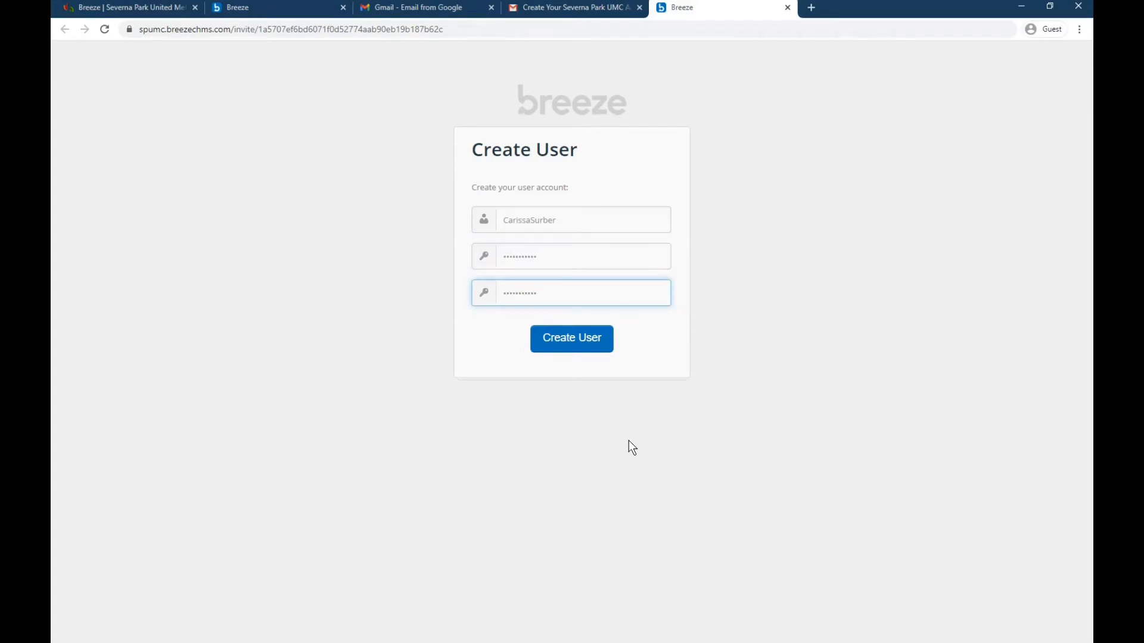
# Step: Create the user with a username and matching password, then continue to Log In
pyautogui.click(571, 337)
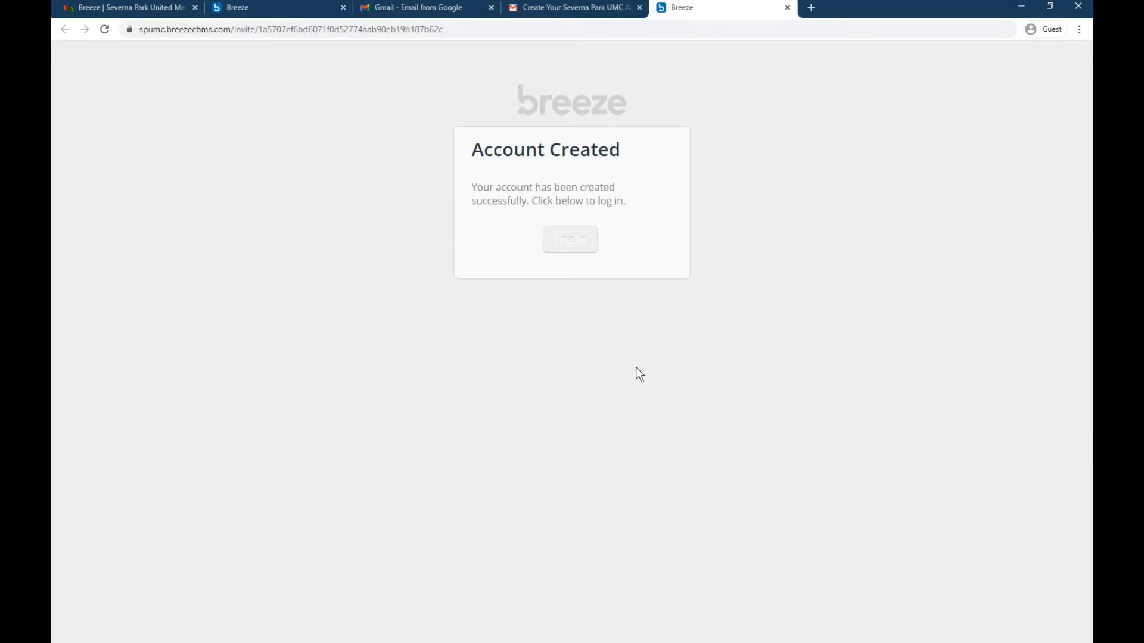
pyautogui.click(570, 239)
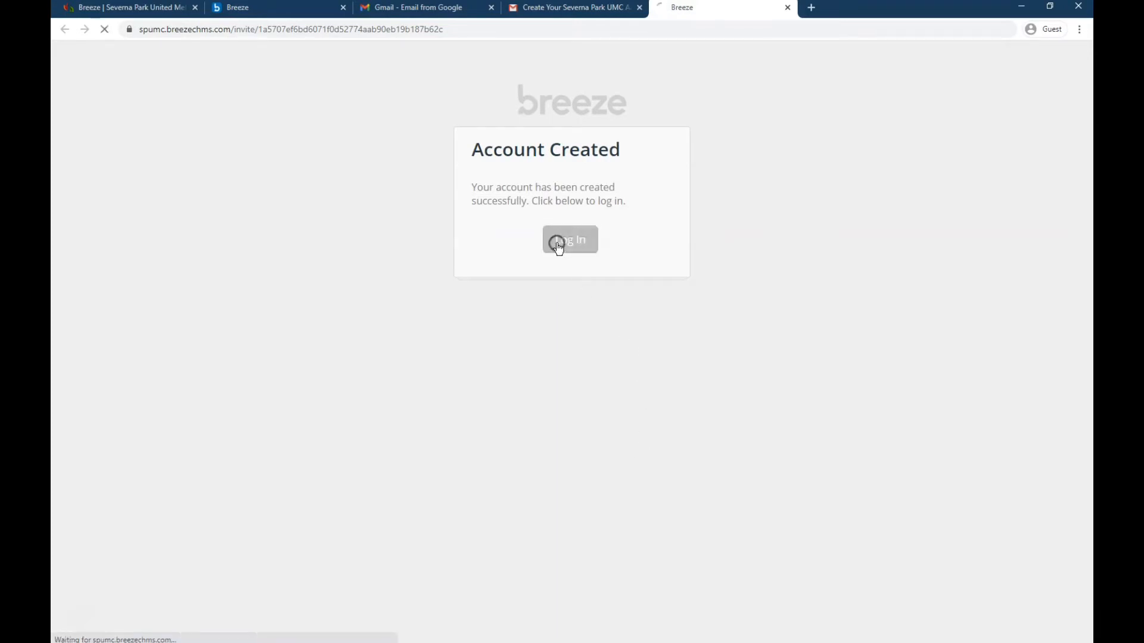
pyautogui.click(571, 240)
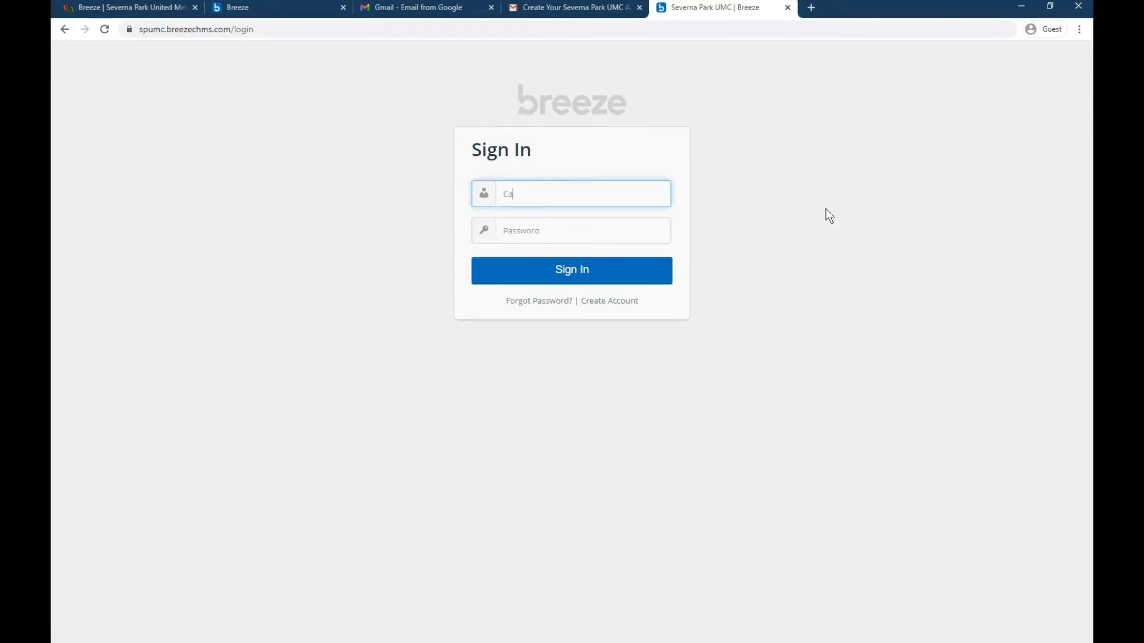
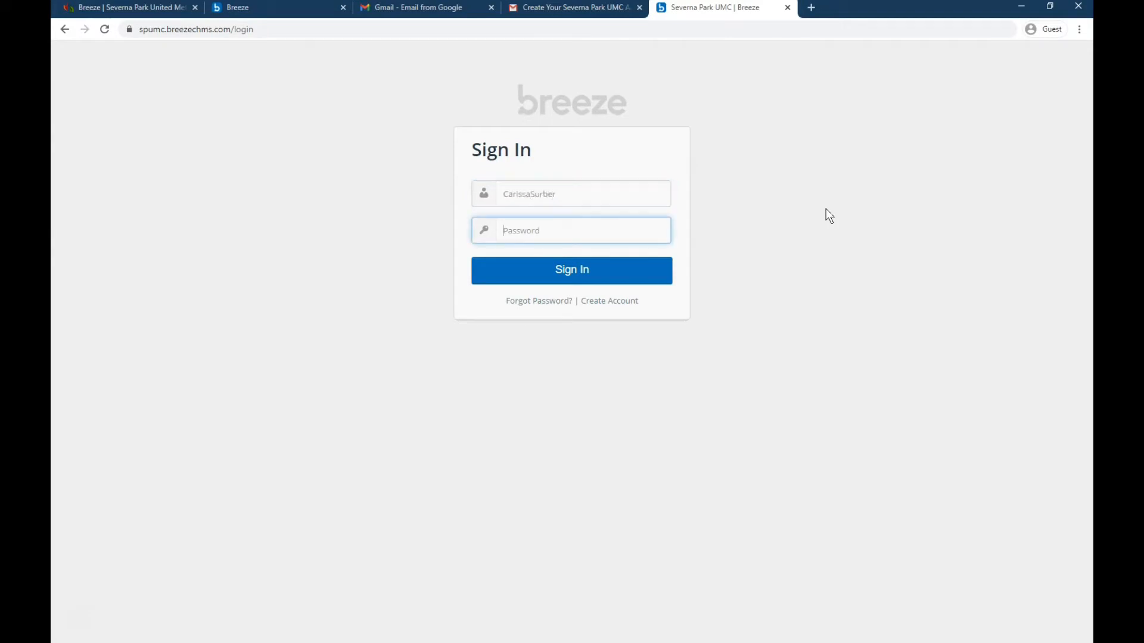
pyautogui.write('••••••••••')
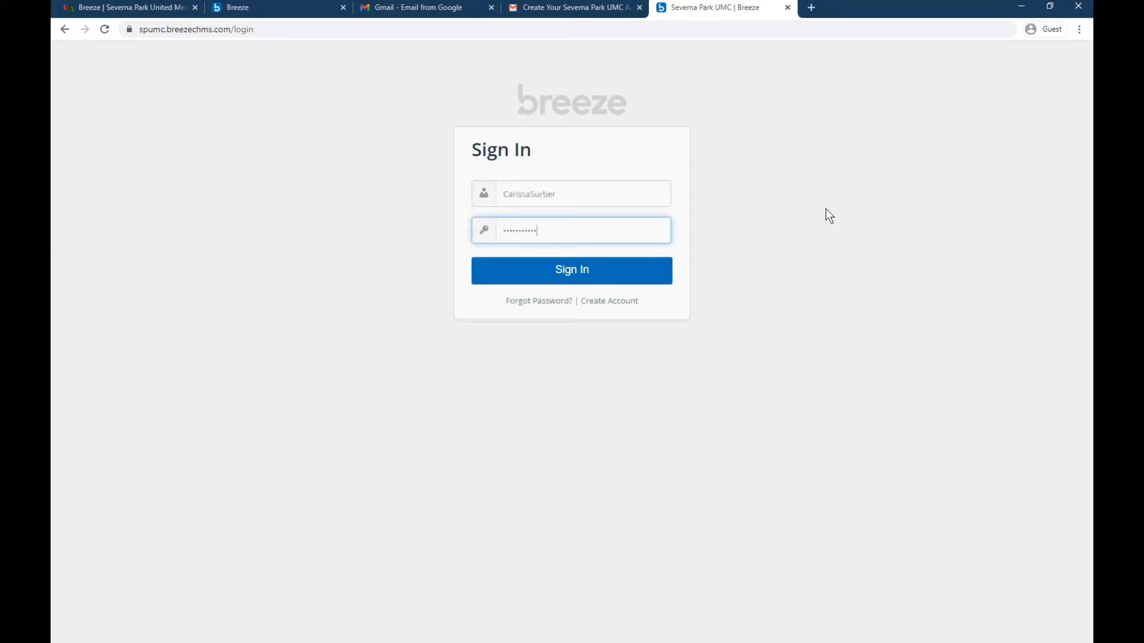
pyautogui.click(572, 270)
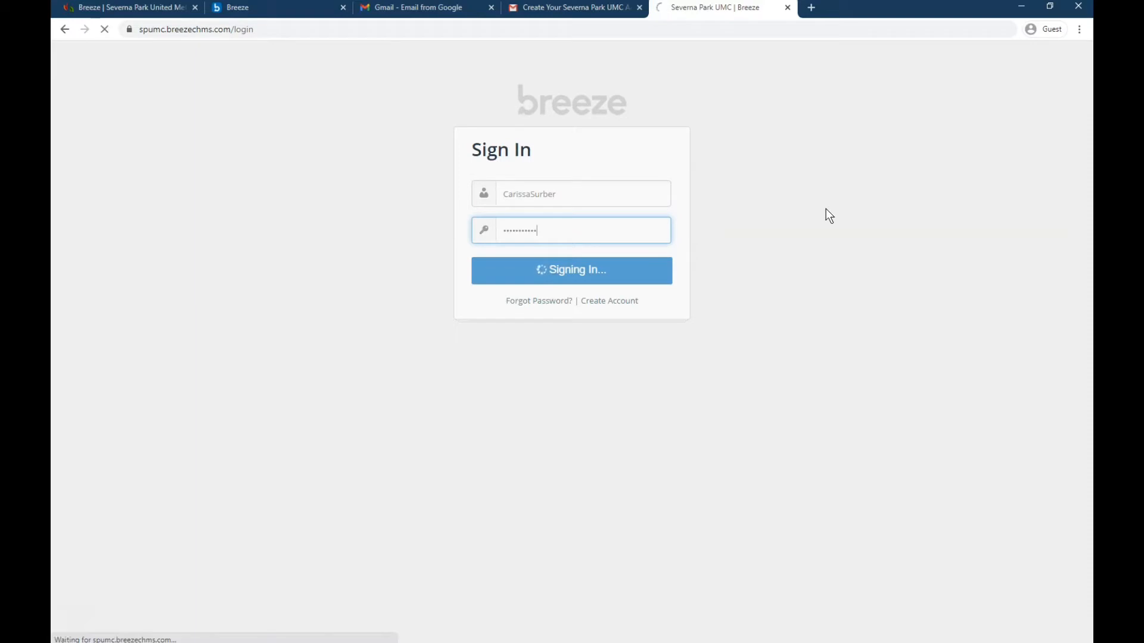
pyautogui.click(571, 269)
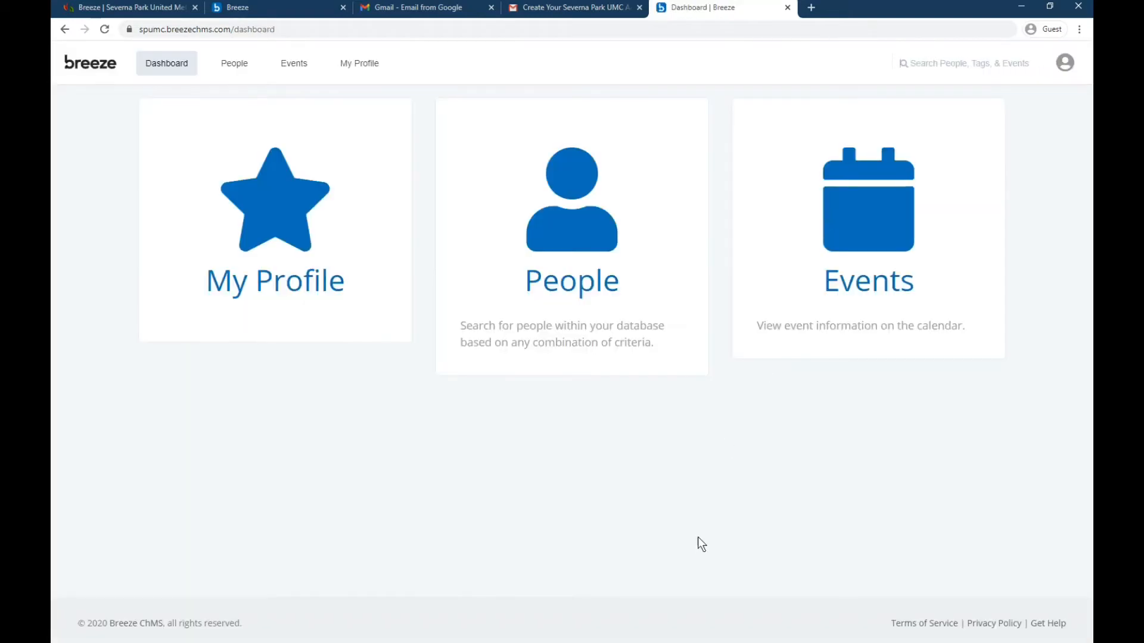
pyautogui.moveTo(166, 279)
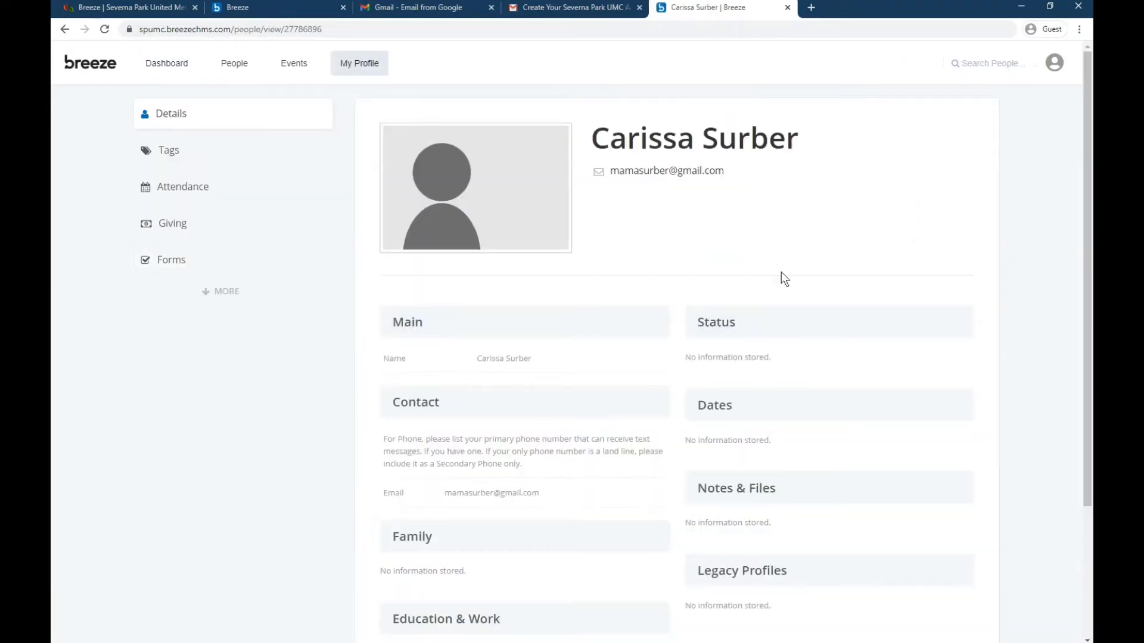
pyautogui.moveTo(1007, 230)
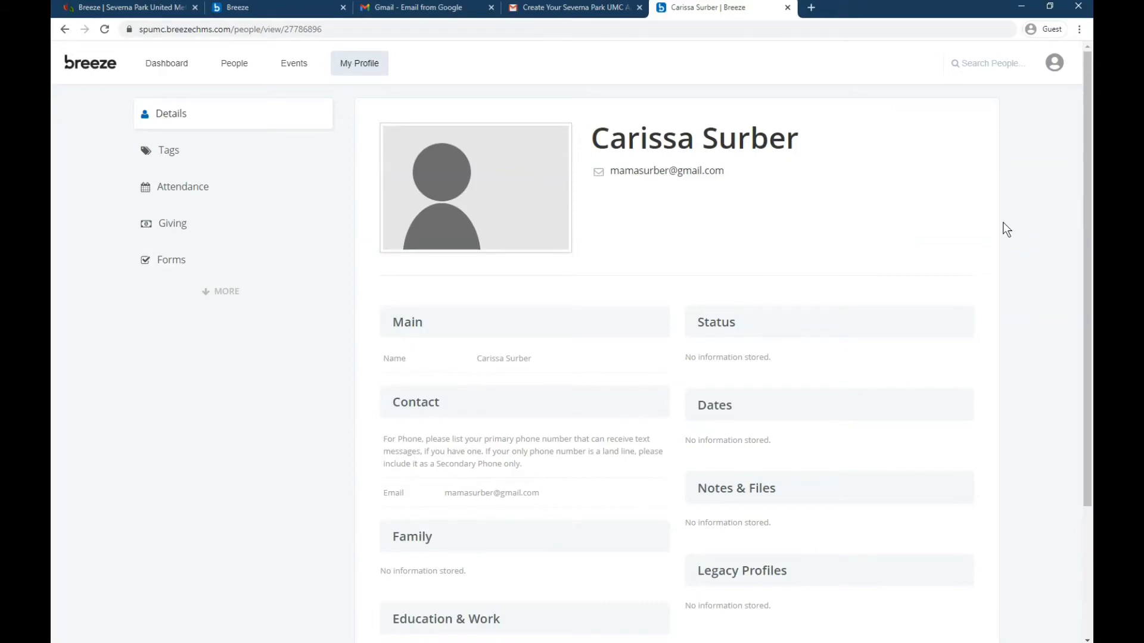
pyautogui.moveTo(486, 180)
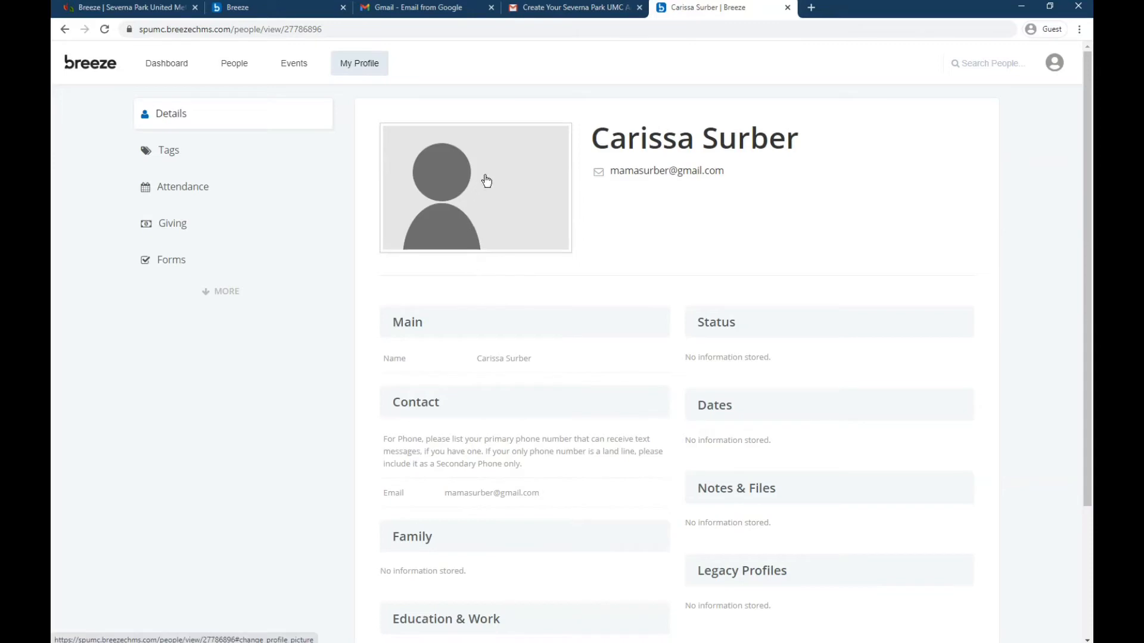
# Step: Show the colored avatar and upload choices for the placeholder profile picture
pyautogui.click(475, 187)
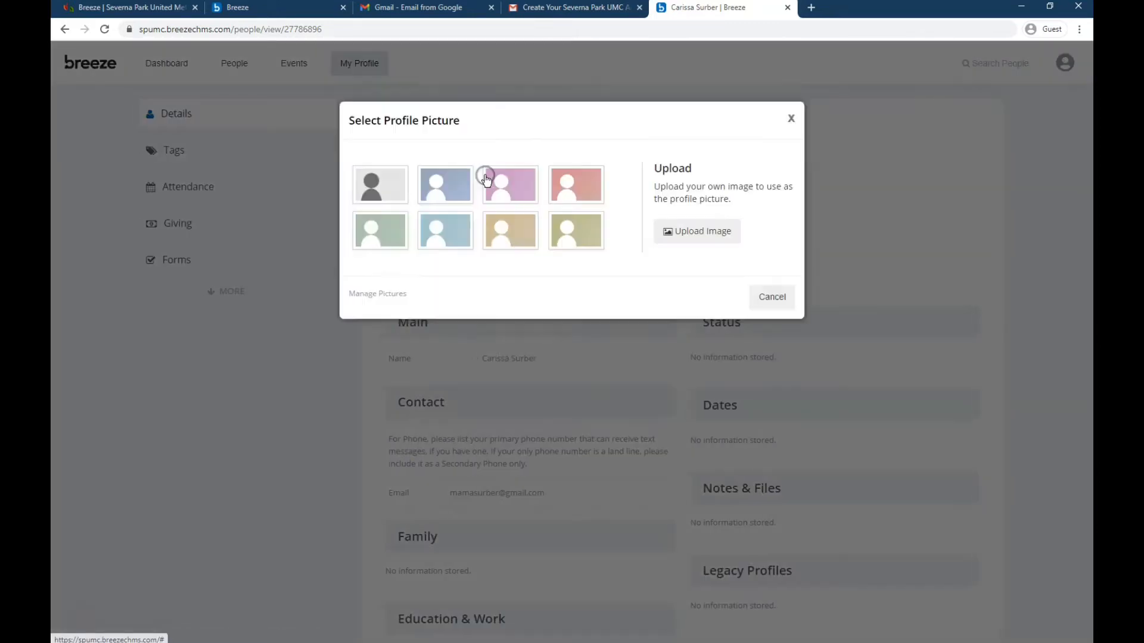
pyautogui.moveTo(575, 231)
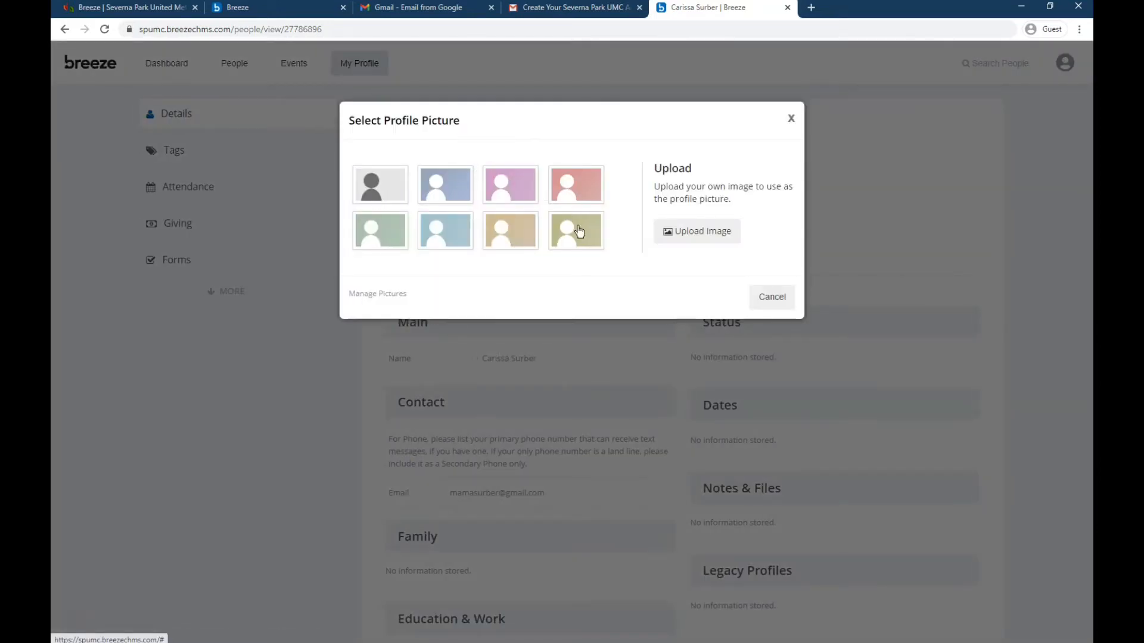
# Step: Upload me and pup.jpg from Pictures > Profile Pictures into the picture chooser
pyautogui.click(695, 231)
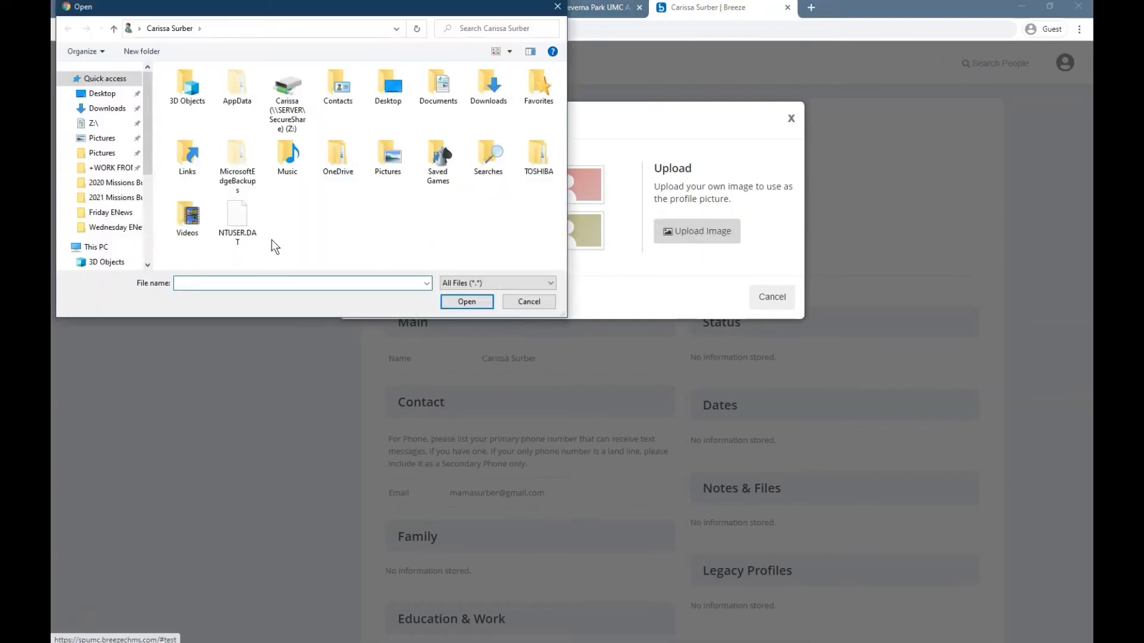
pyautogui.click(102, 153)
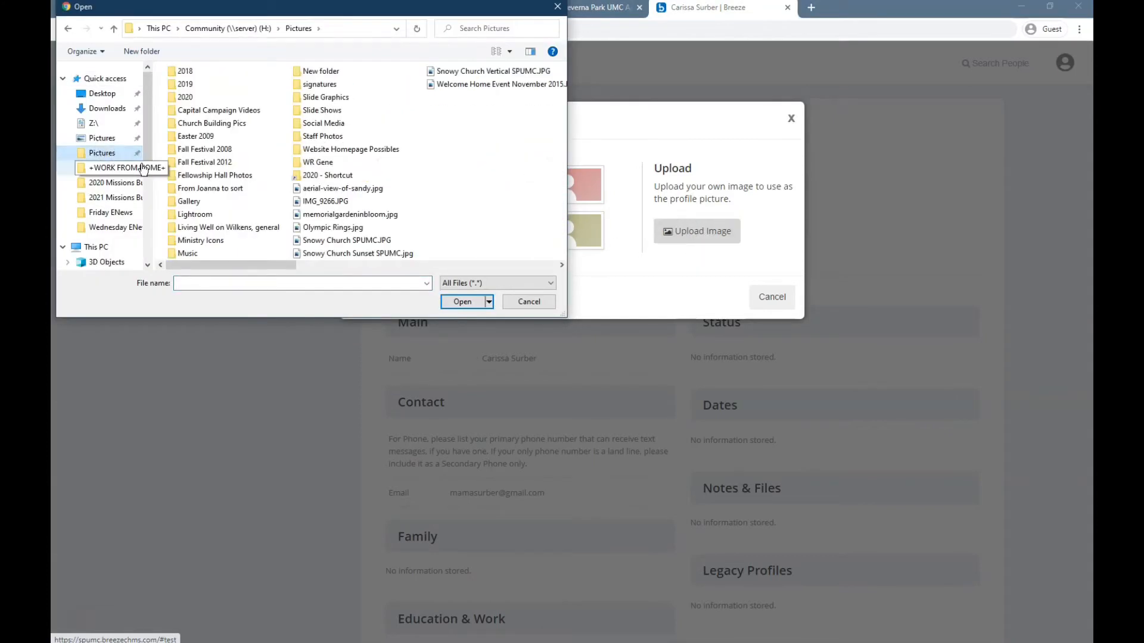
pyautogui.click(102, 138)
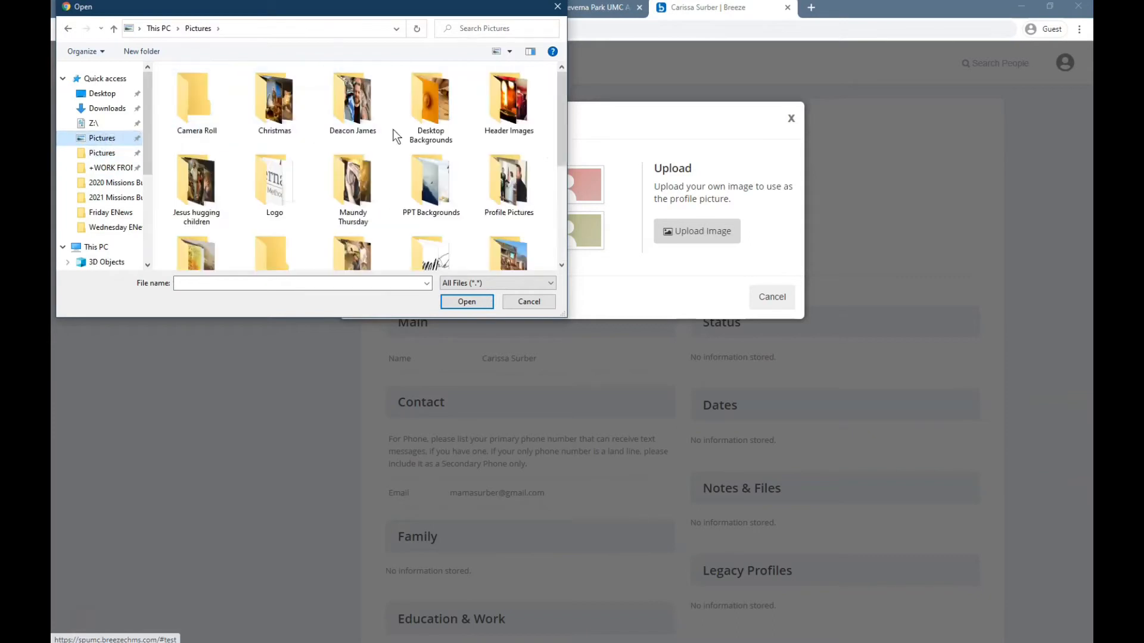
pyautogui.doubleClick(508, 180)
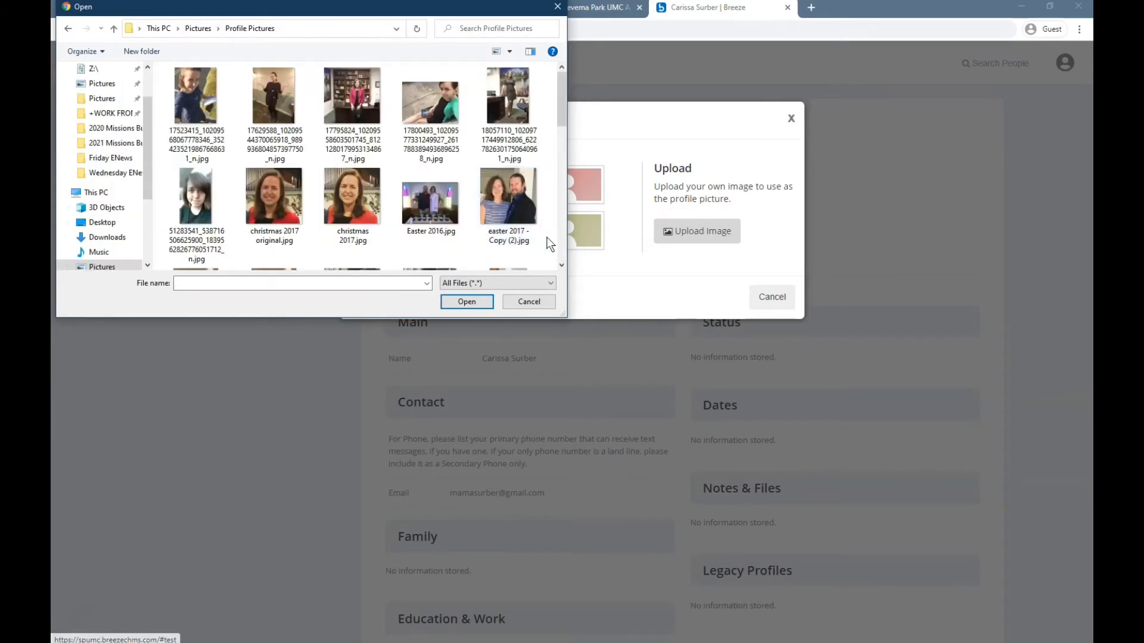
pyautogui.scroll(-3)
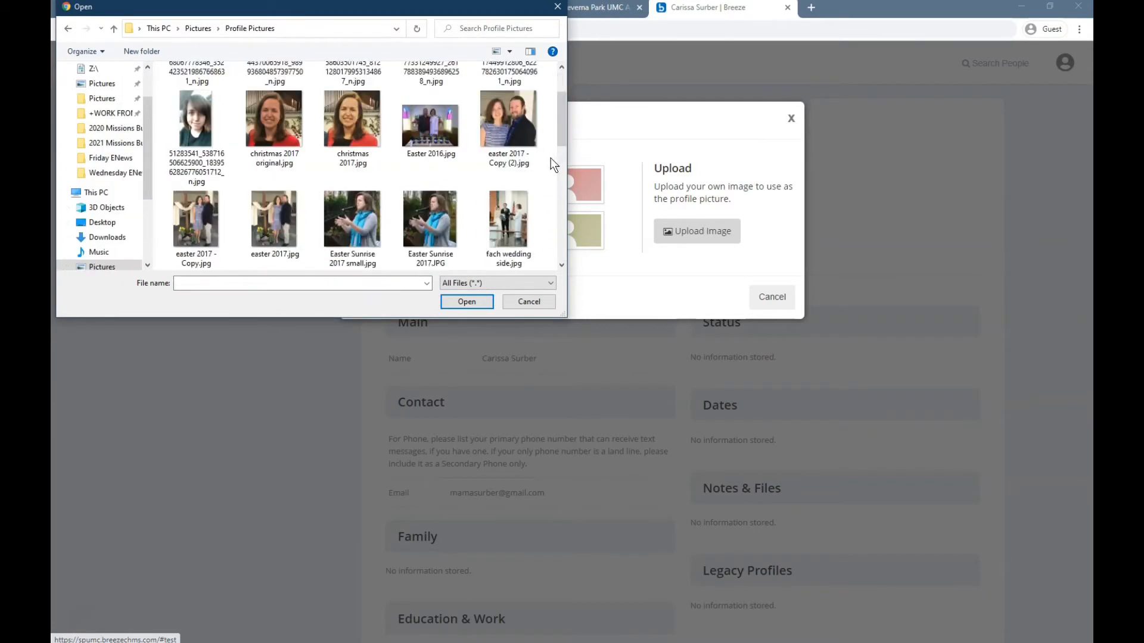
pyautogui.scroll(-3)
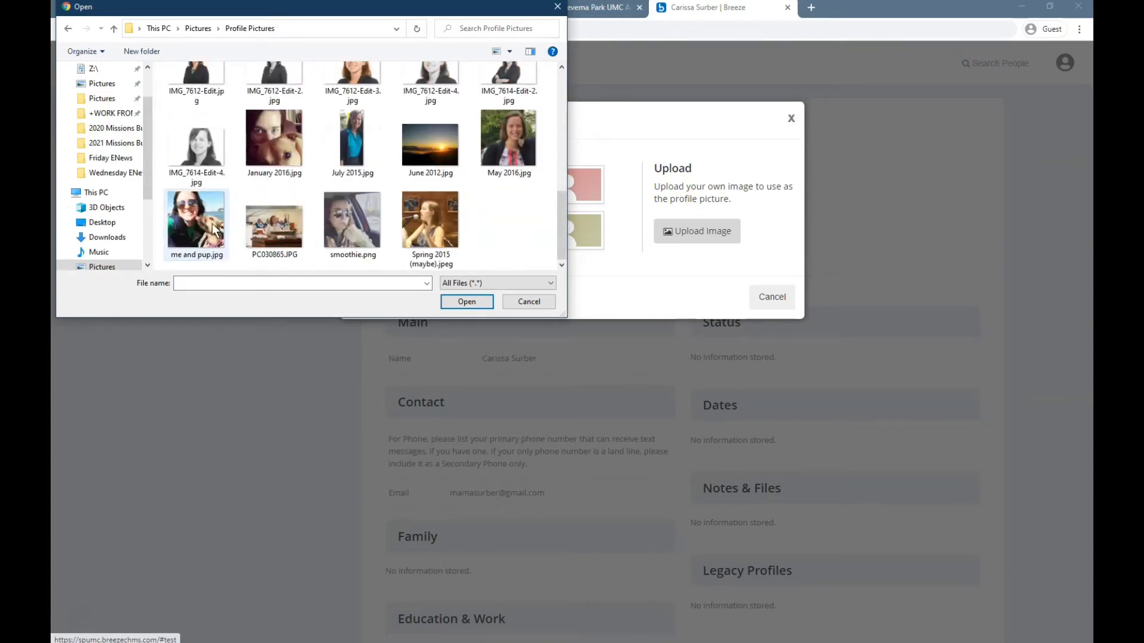
pyautogui.click(466, 302)
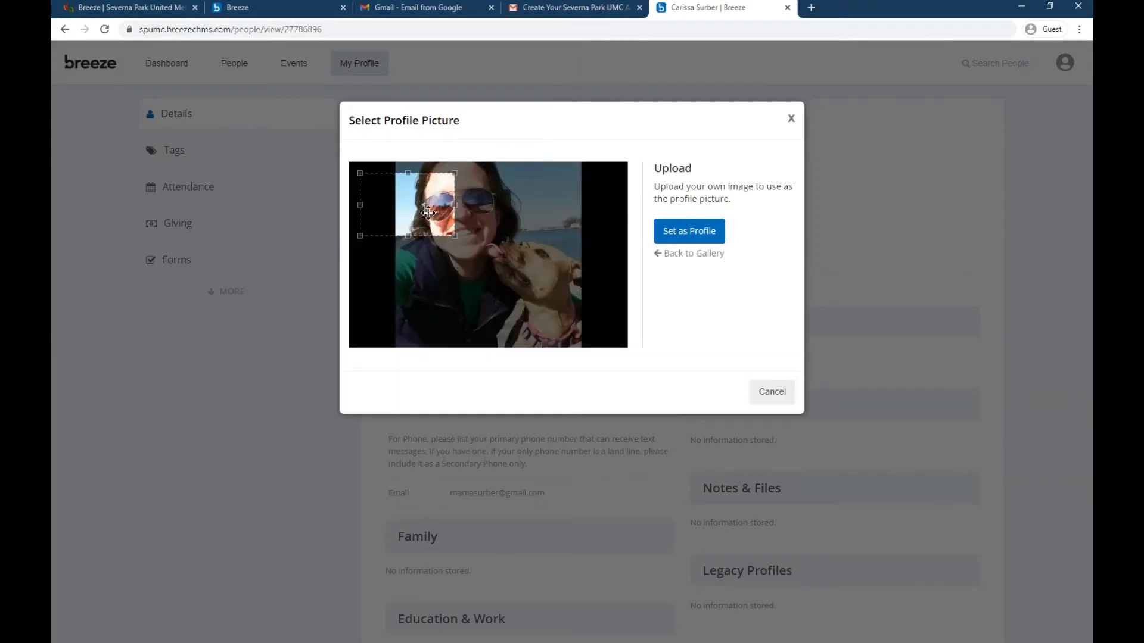
# Step: Frame the crop around the woman and dog and set it as the profile picture
pyautogui.moveTo(406, 201); pyautogui.dragTo(463, 180)
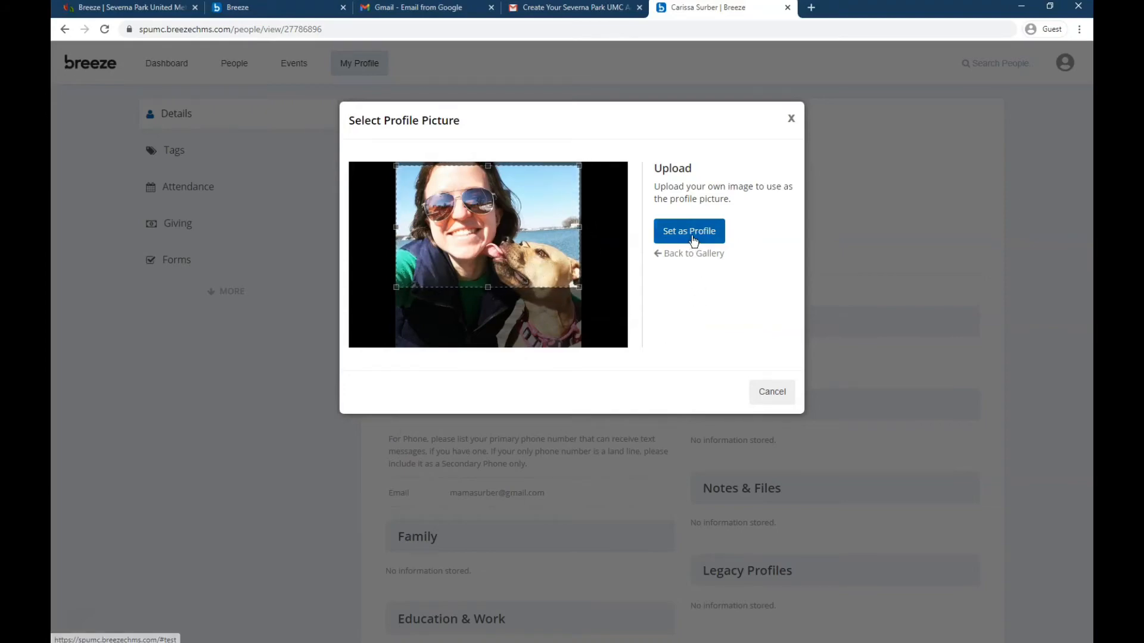
pyautogui.click(688, 231)
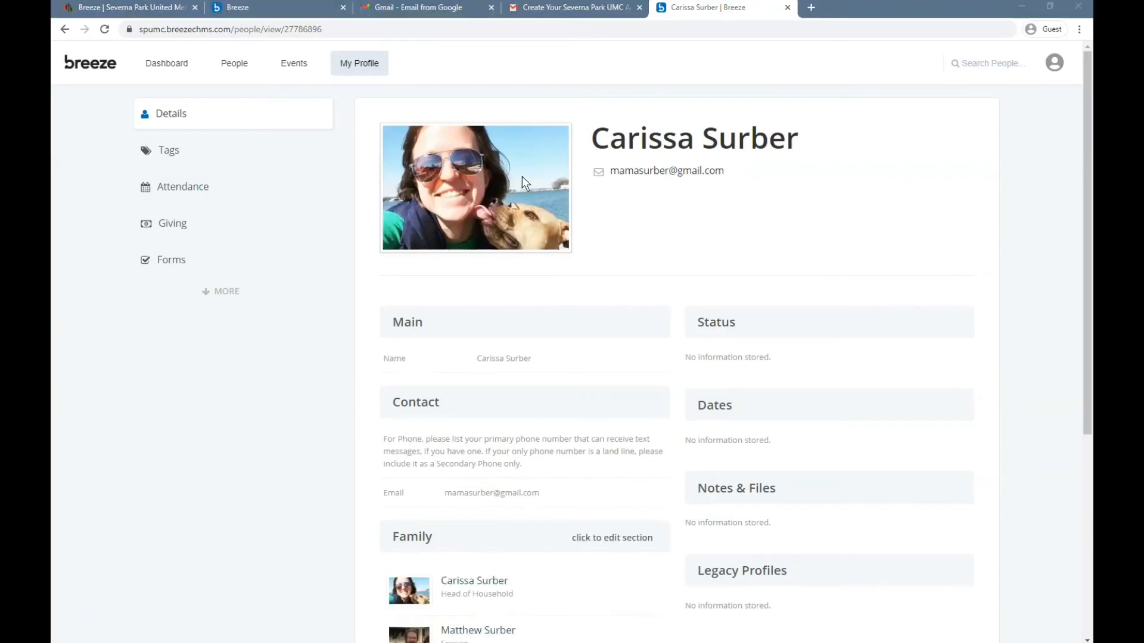
pyautogui.moveTo(568, 141)
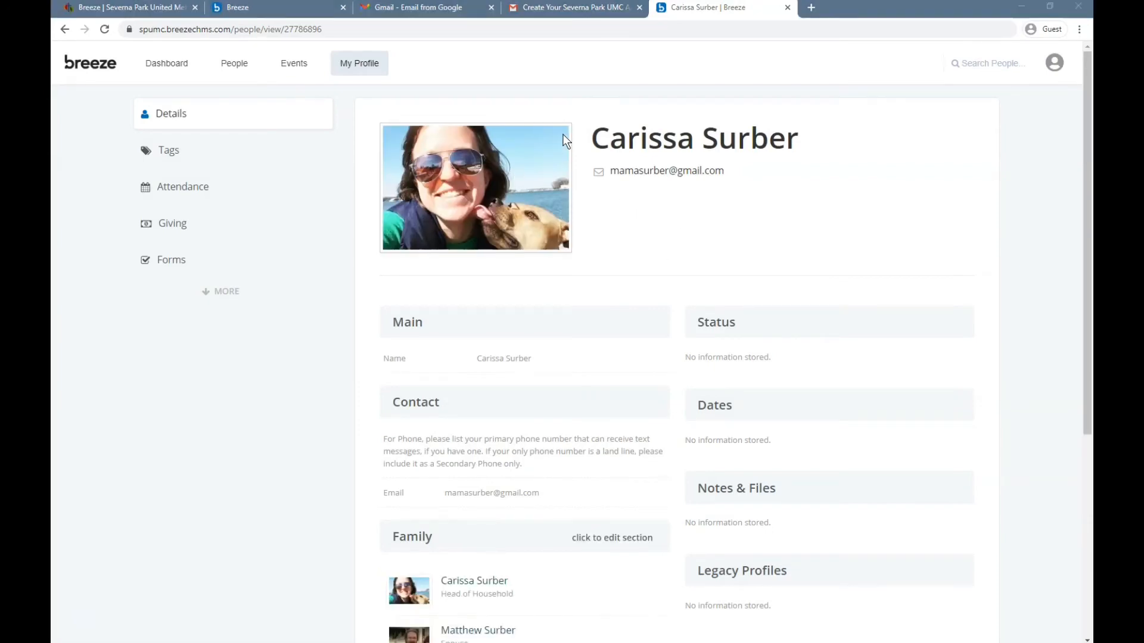
pyautogui.scroll(-3)
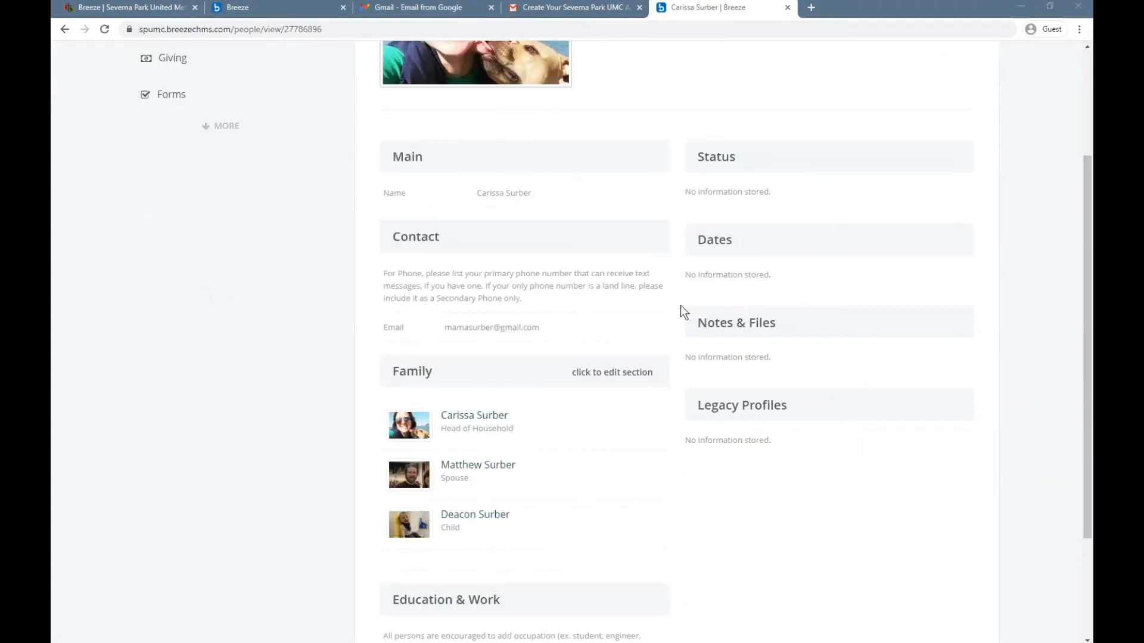
pyautogui.moveTo(380, 384)
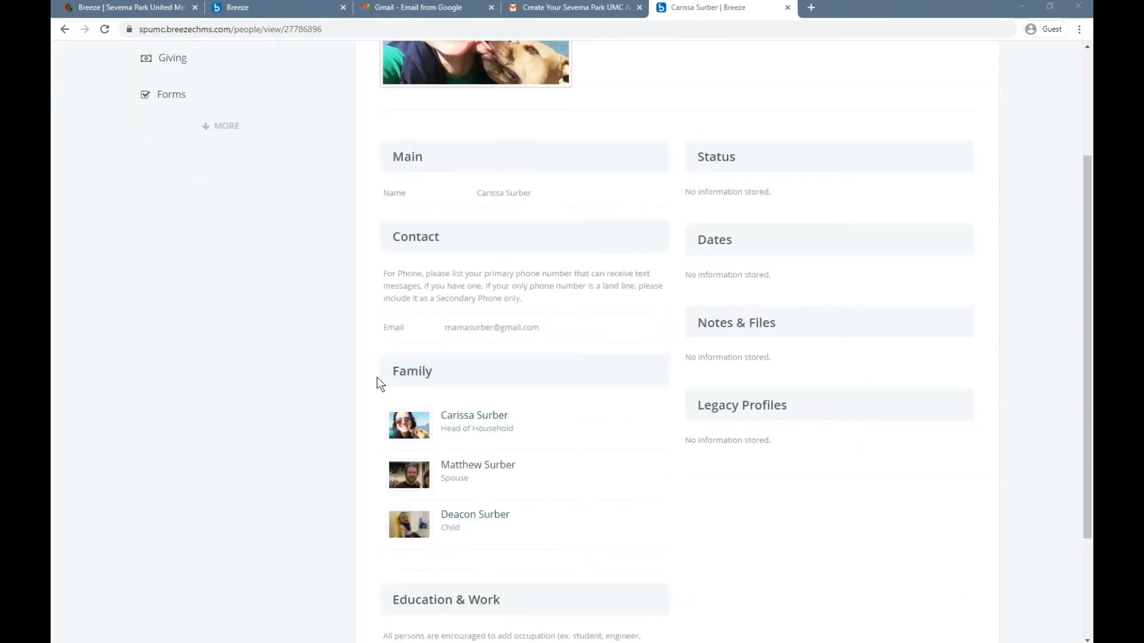
pyautogui.moveTo(459, 399)
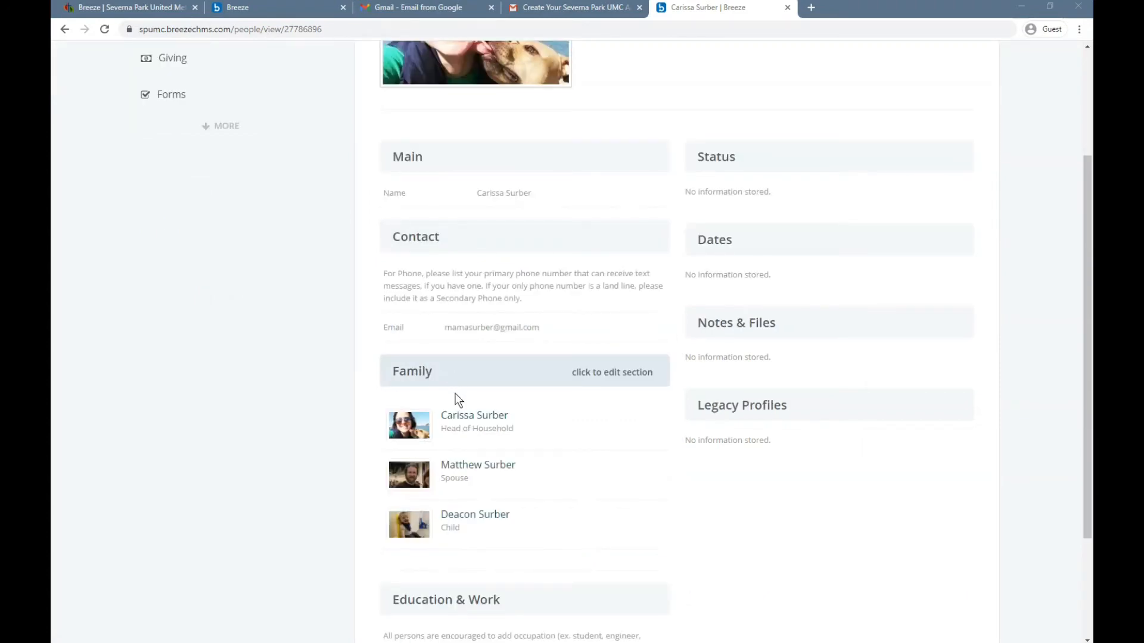
pyautogui.moveTo(458, 510)
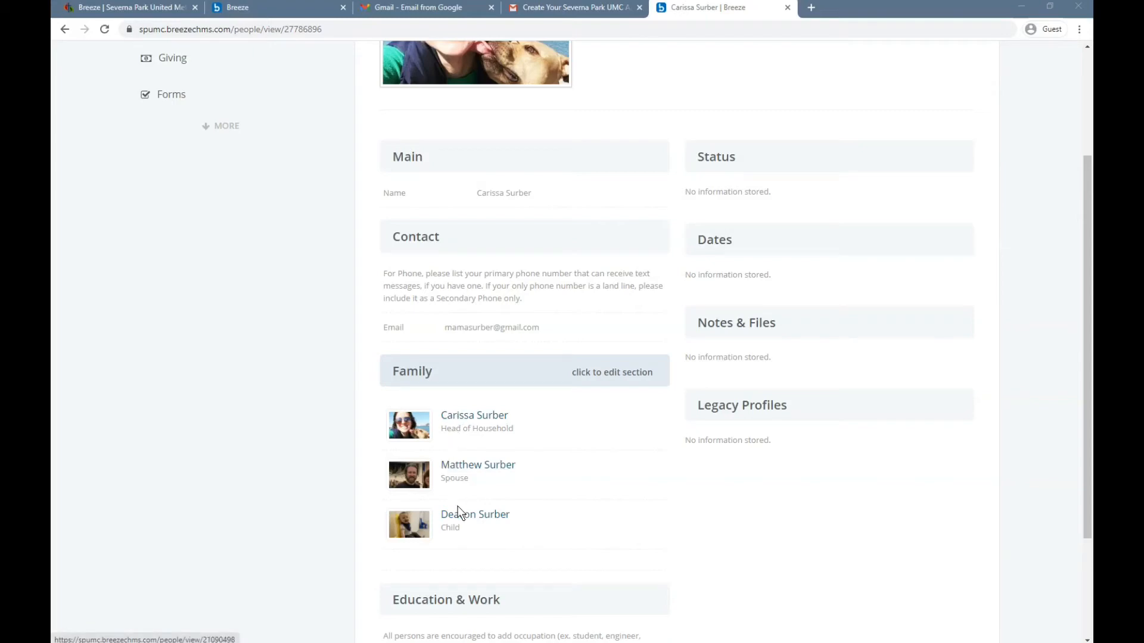
pyautogui.moveTo(536, 436)
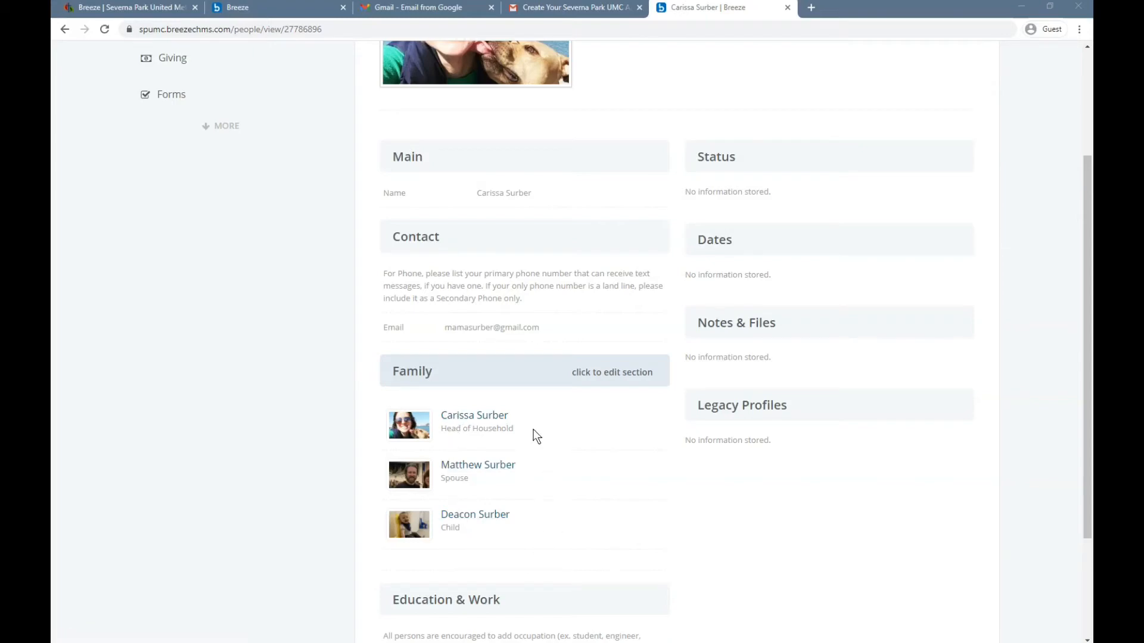
pyautogui.moveTo(552, 534)
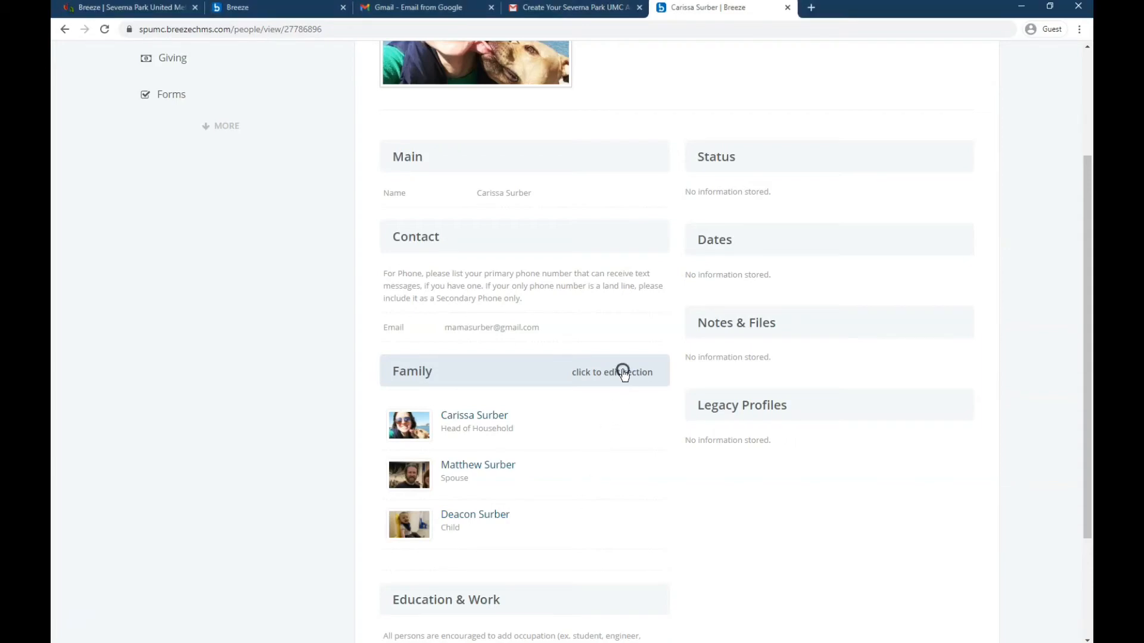
# Step: Upload family photo.jpg from the Desktop as the Family picture and save the section
pyautogui.click(611, 372)
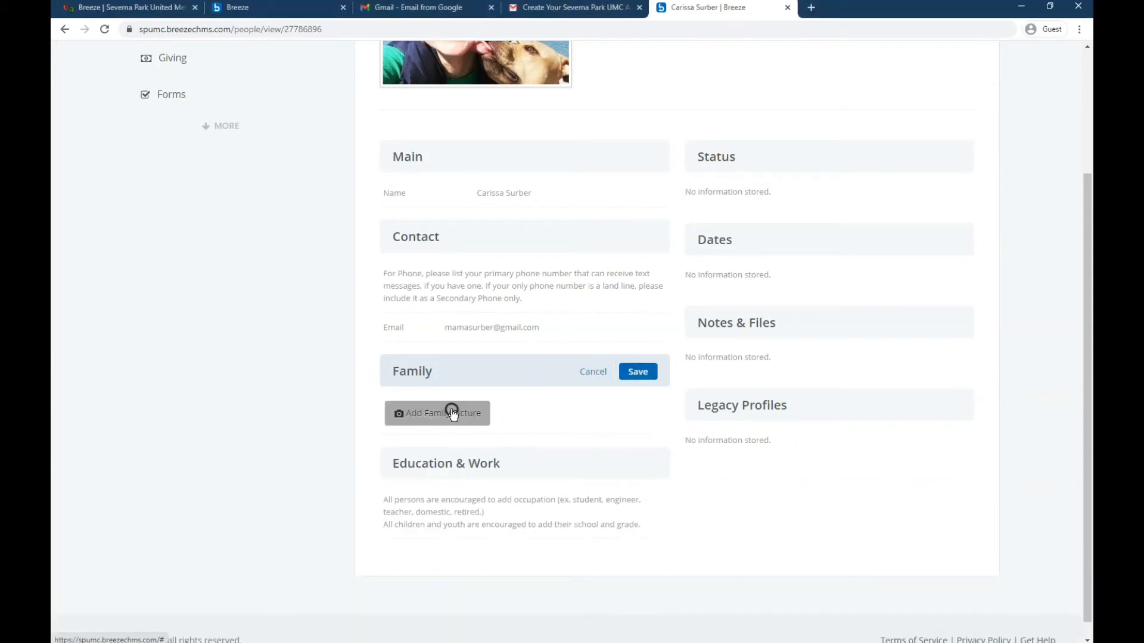
pyautogui.click(437, 413)
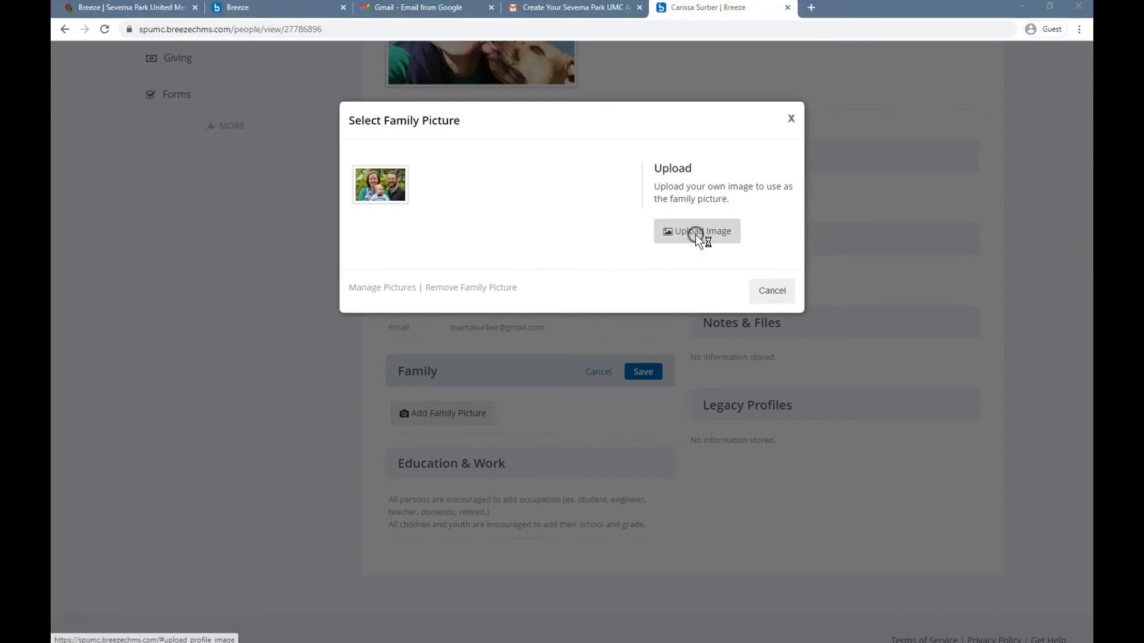
pyautogui.click(696, 230)
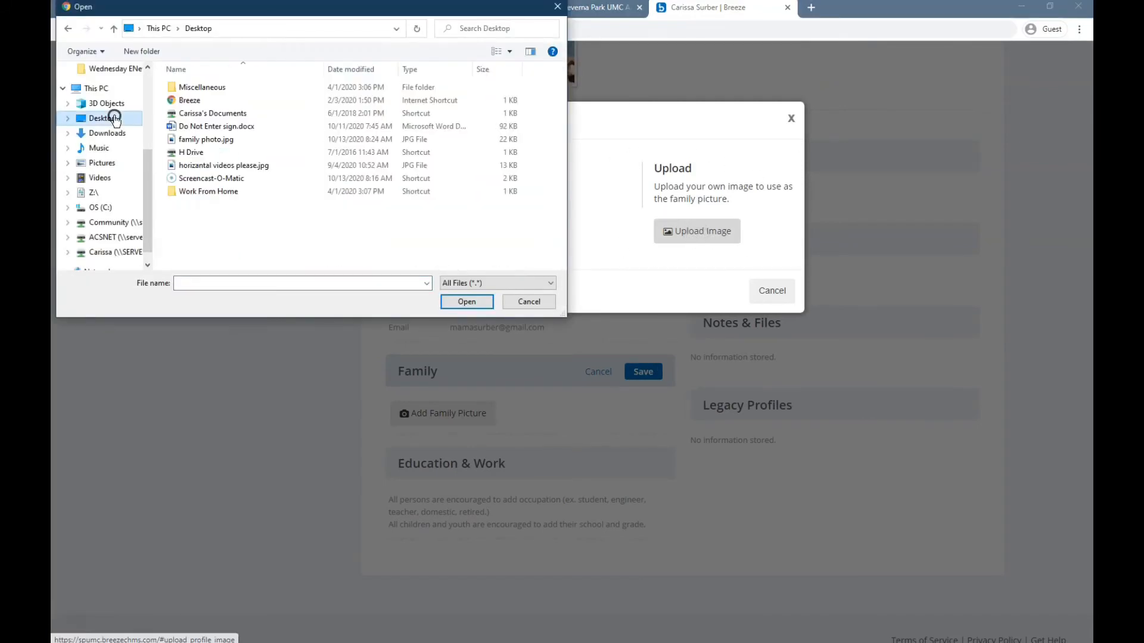
pyautogui.click(206, 139)
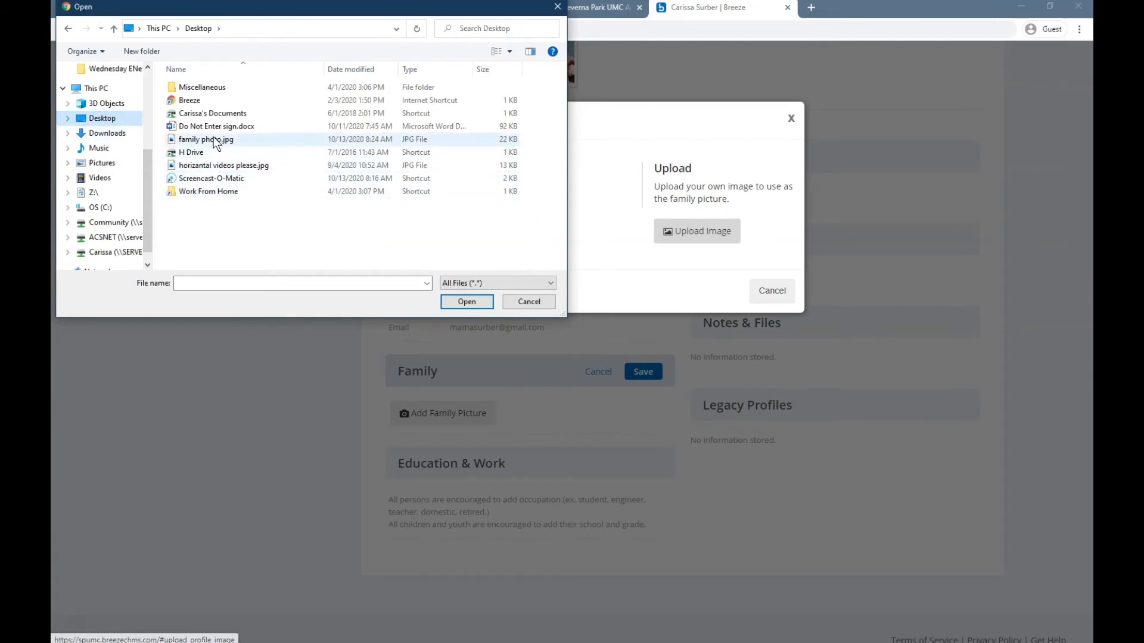
pyautogui.click(466, 301)
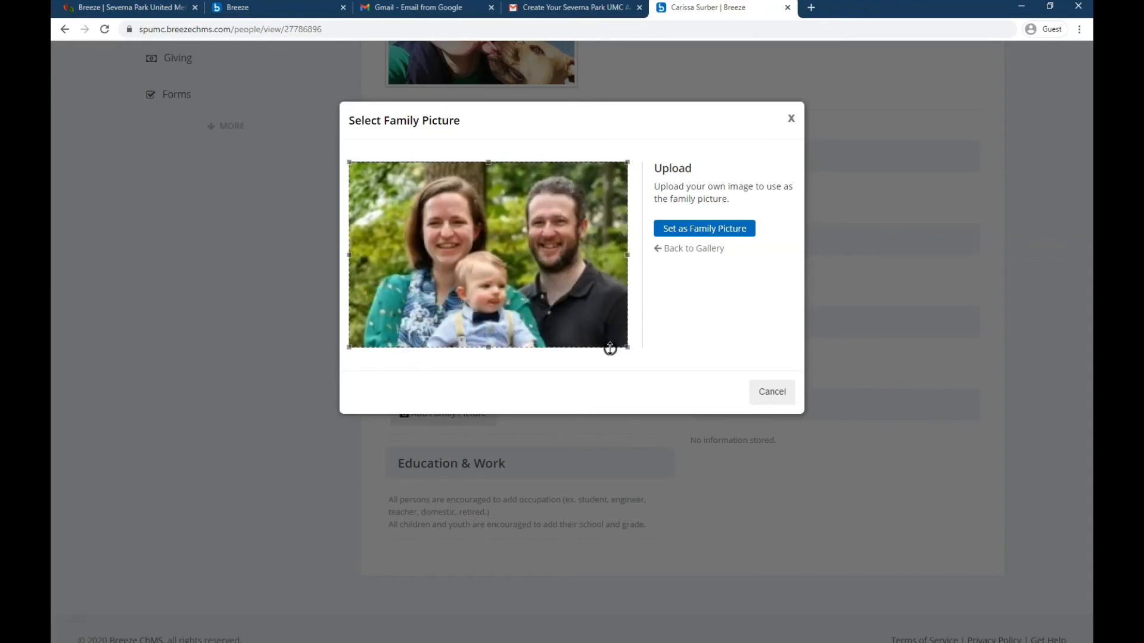
pyautogui.moveTo(702, 228)
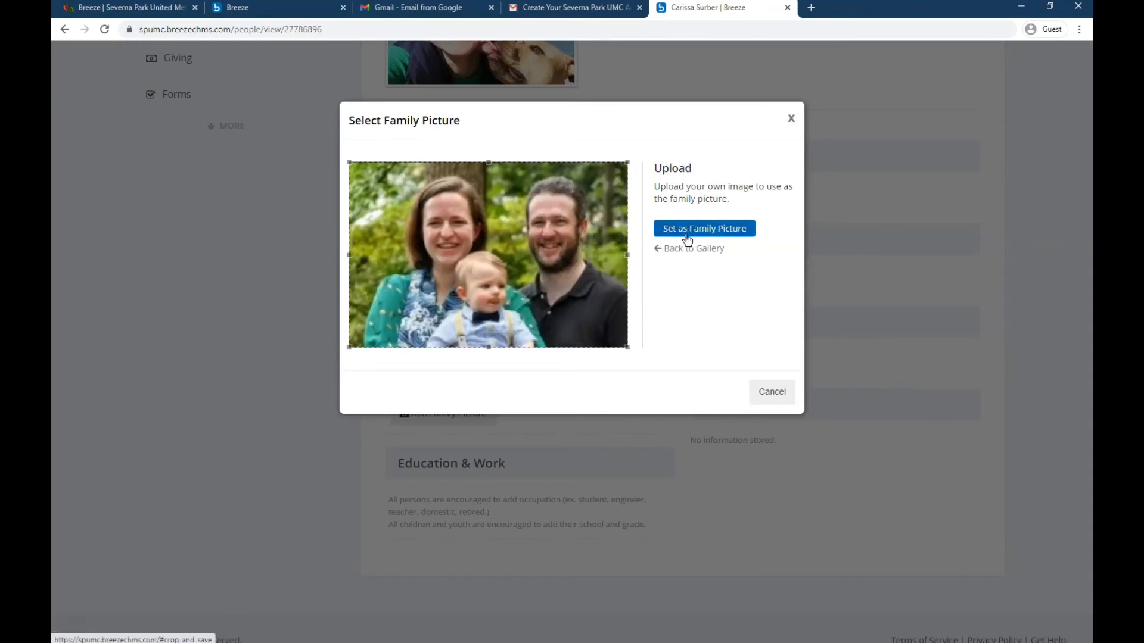
pyautogui.click(702, 228)
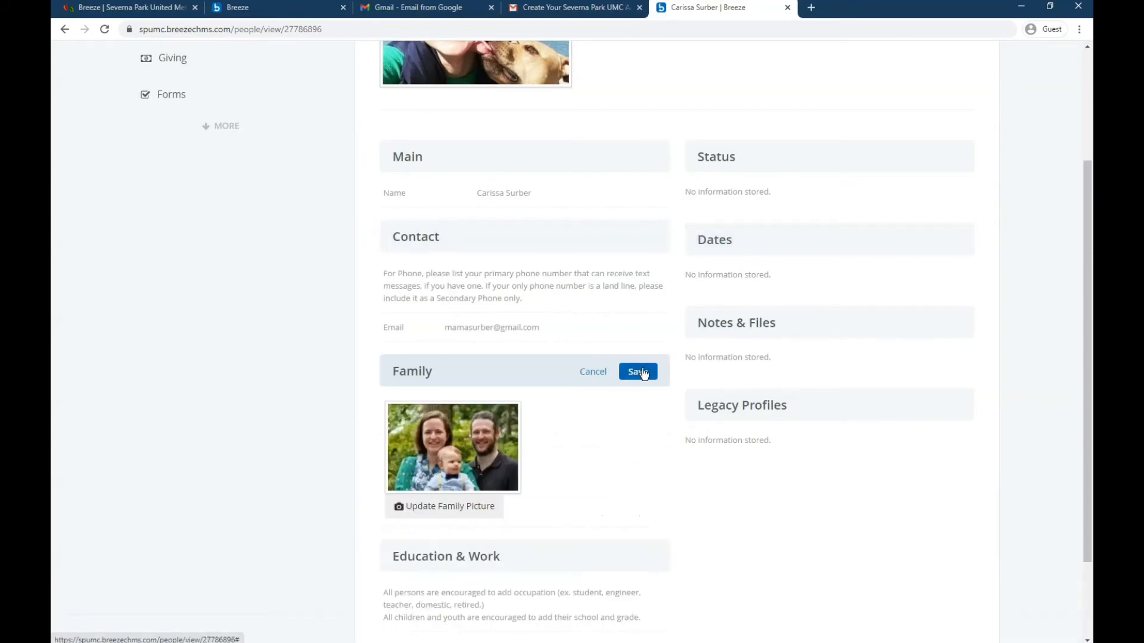
pyautogui.click(637, 371)
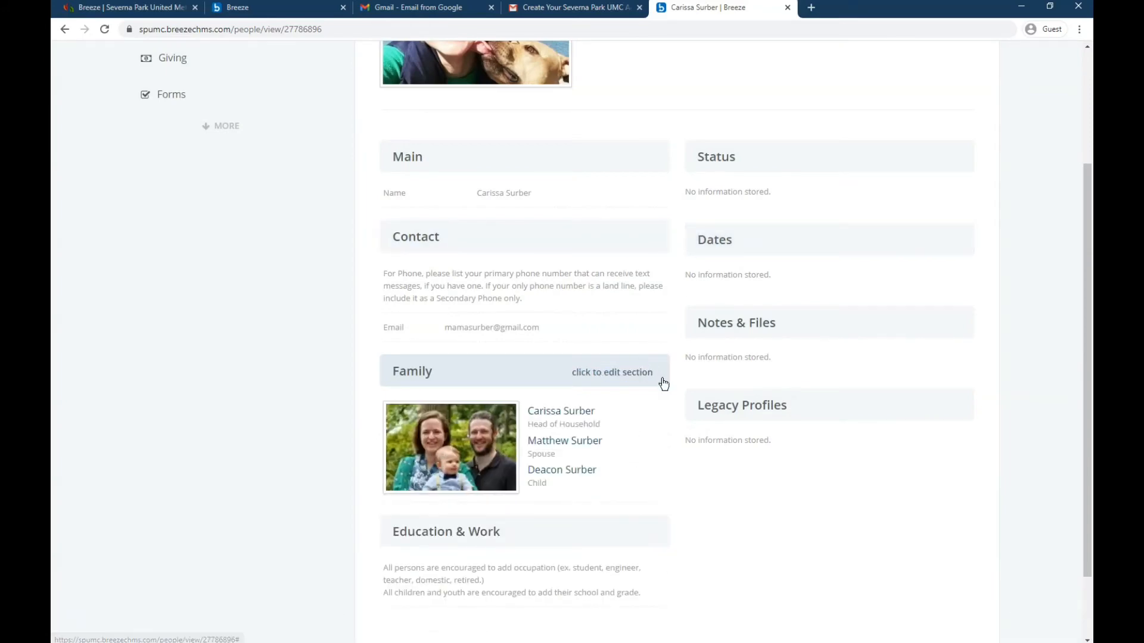
pyautogui.moveTo(560, 410)
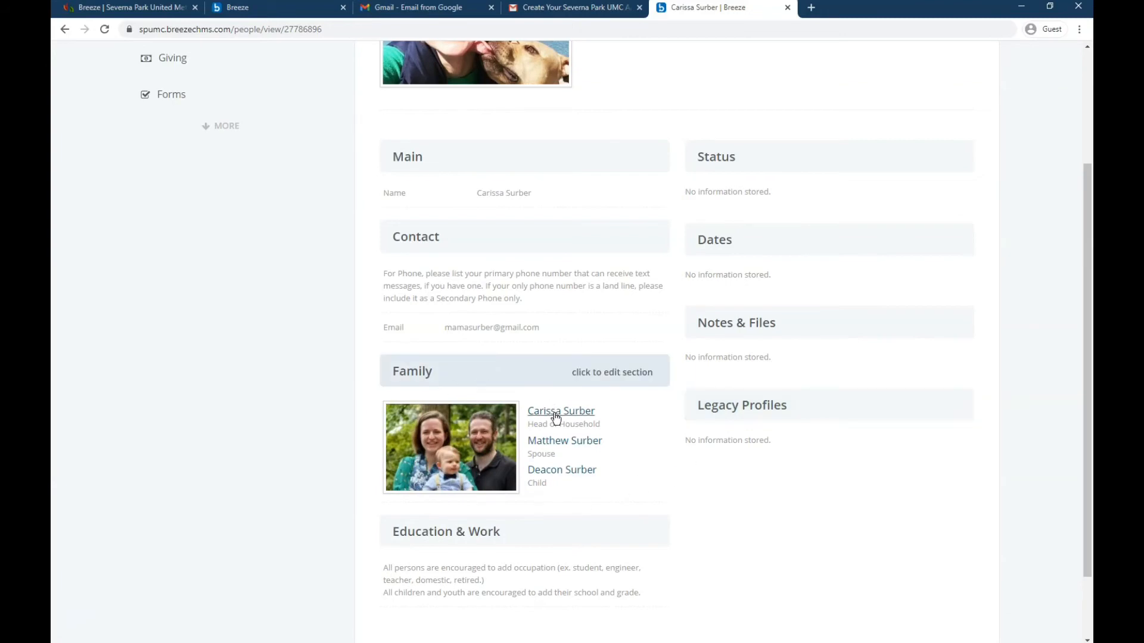
pyautogui.moveTo(467, 472)
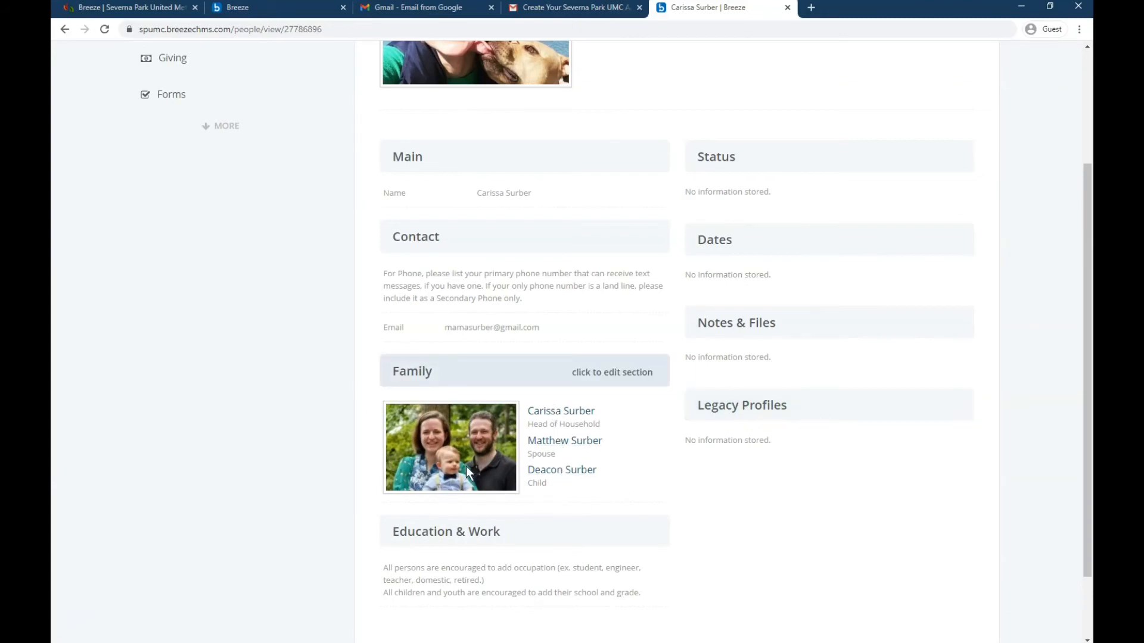
# Step: Set the Main section title to Rev. and include her in the Online Directory
pyautogui.scroll(3)
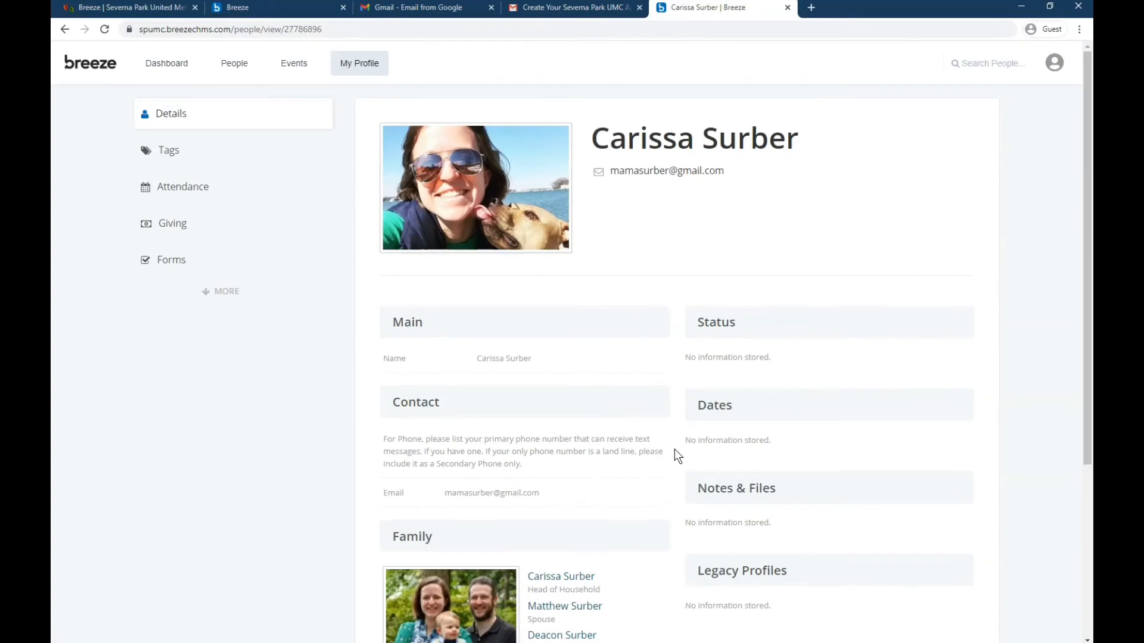
pyautogui.moveTo(678, 425)
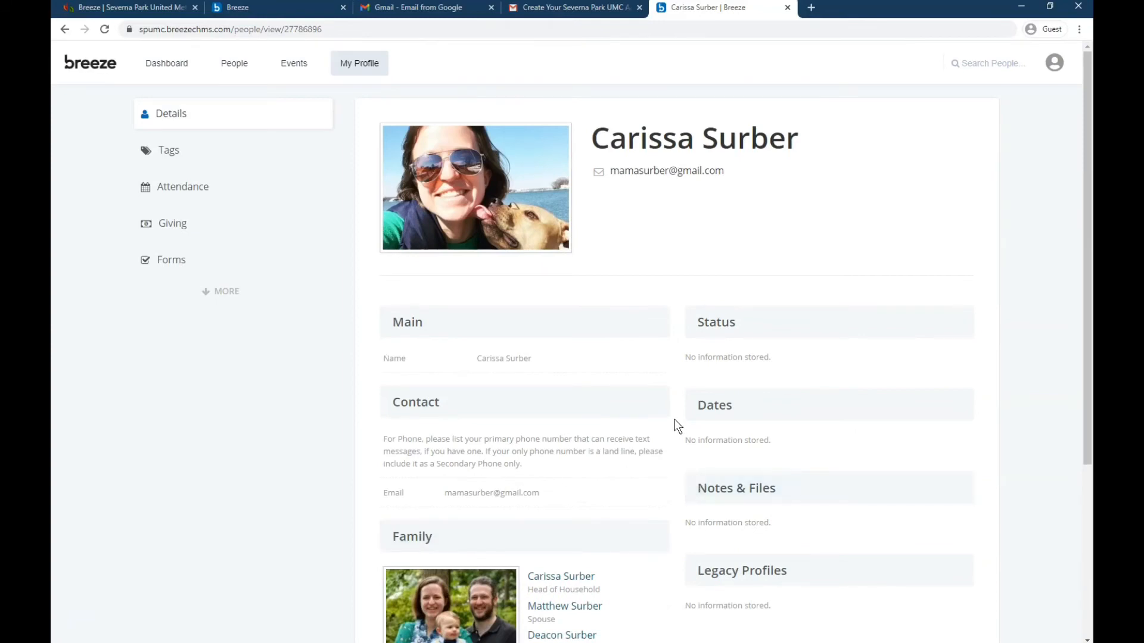
pyautogui.moveTo(646, 323)
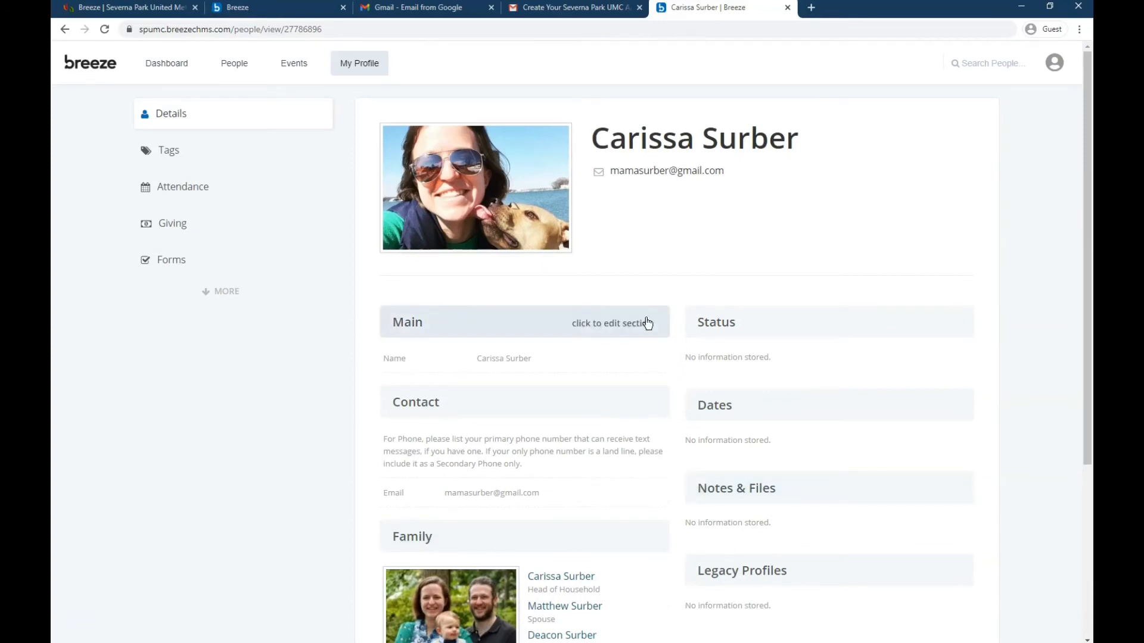
pyautogui.moveTo(633, 403)
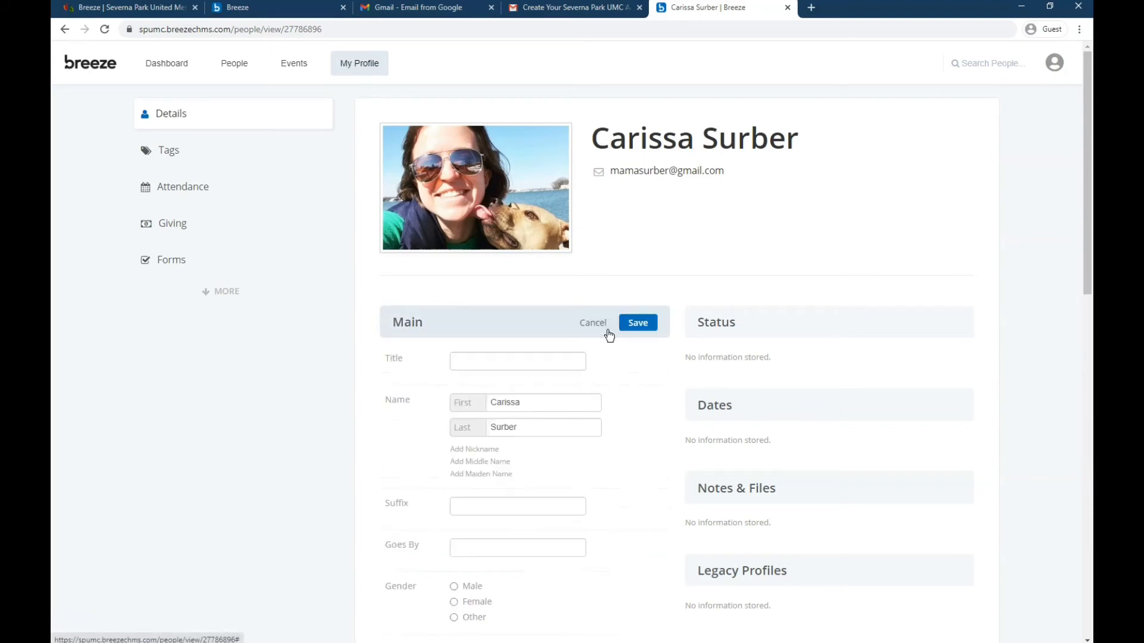
pyautogui.click(517, 361)
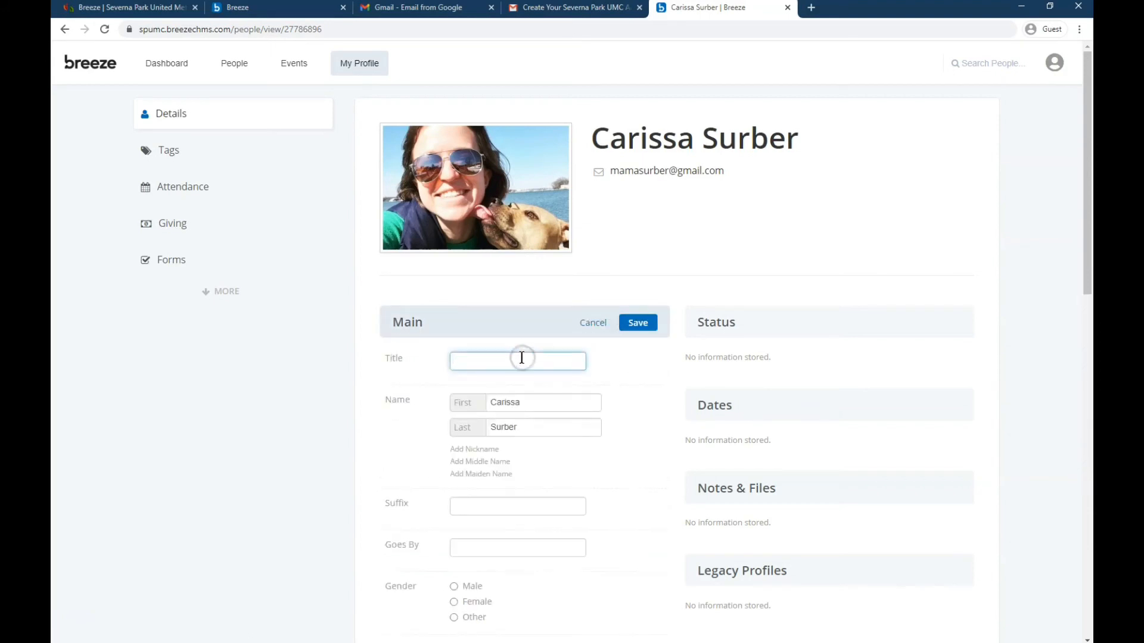
pyautogui.write('Rev')
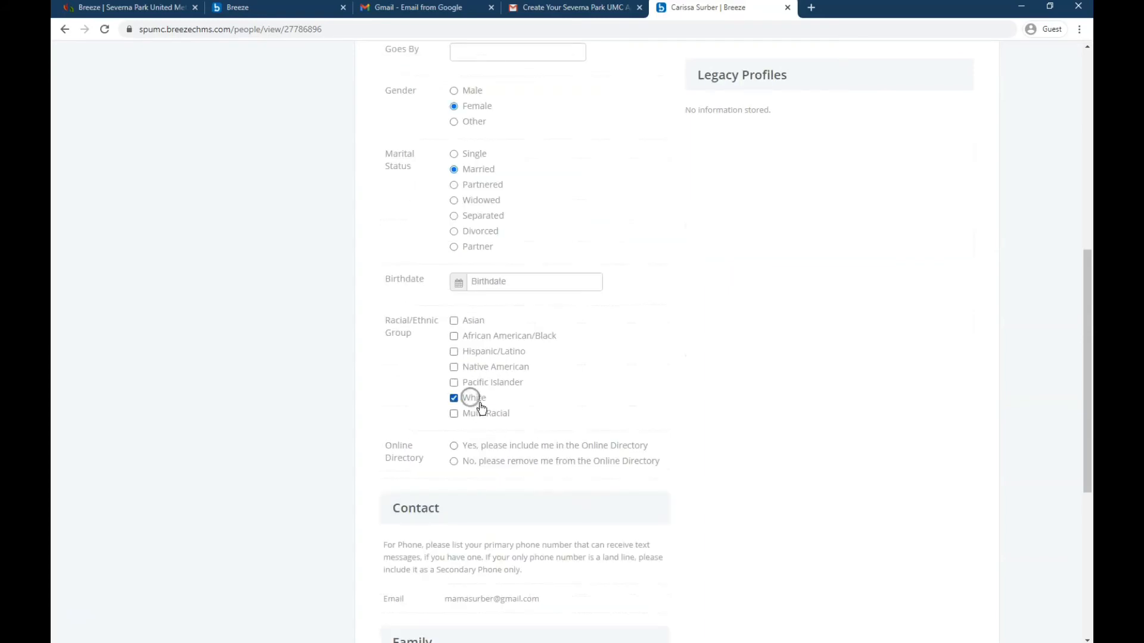
pyautogui.click(454, 446)
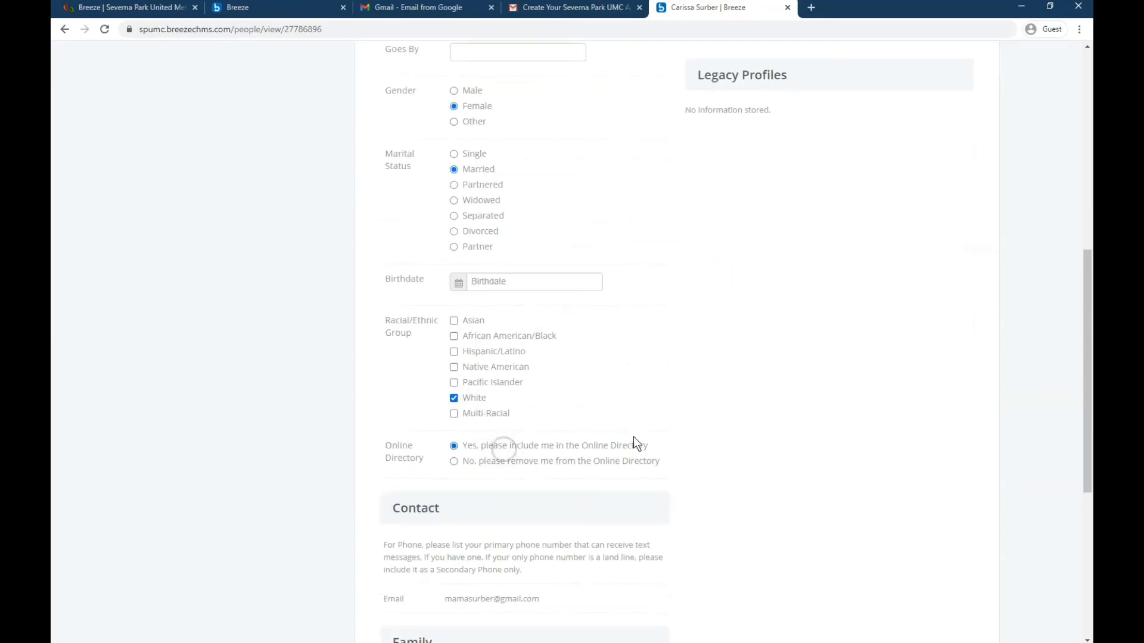
pyautogui.scroll(3)
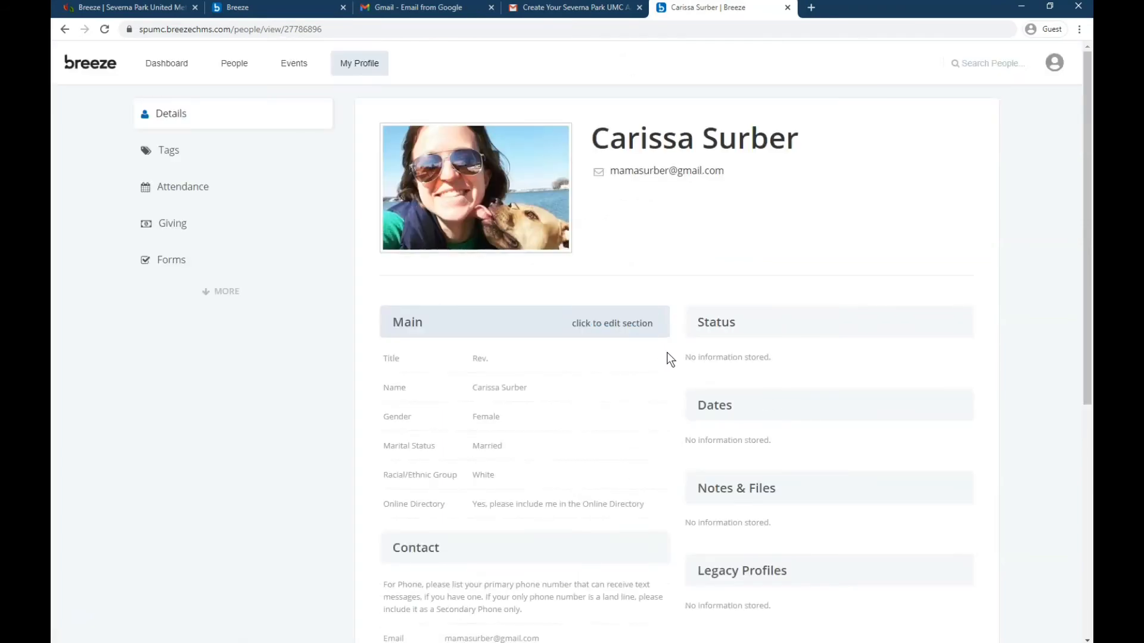
pyautogui.scroll(-3)
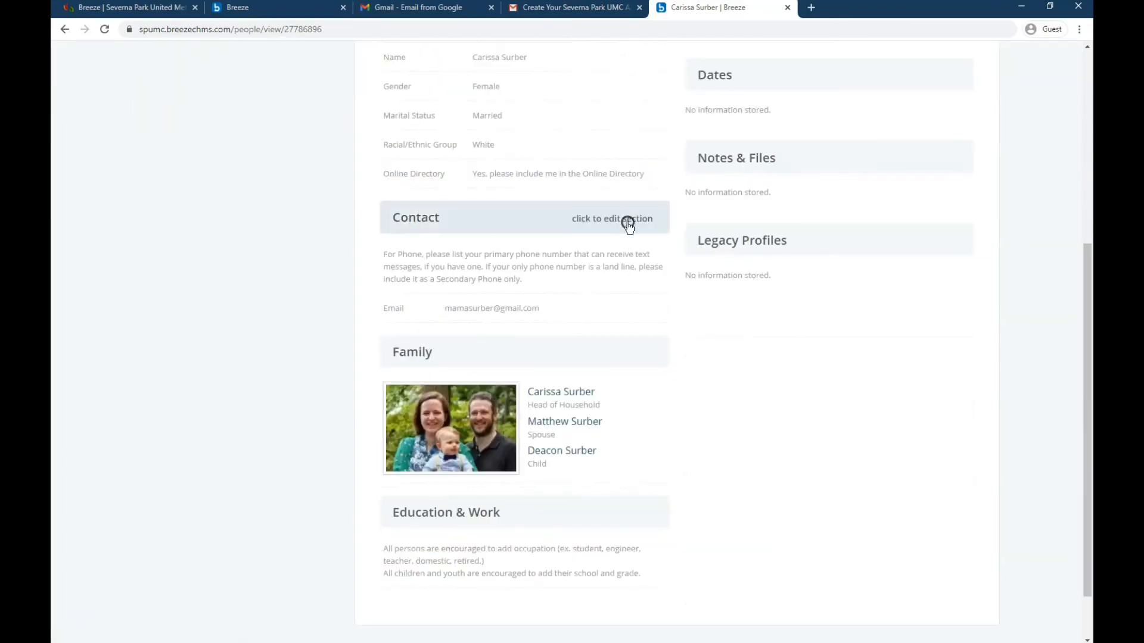
pyautogui.click(611, 218)
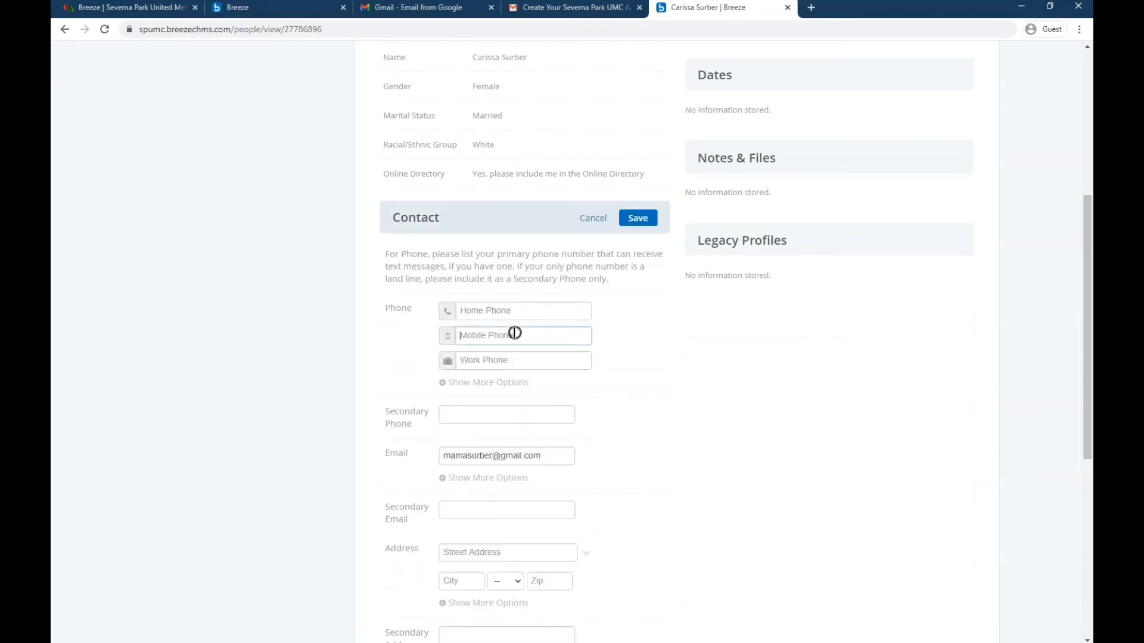
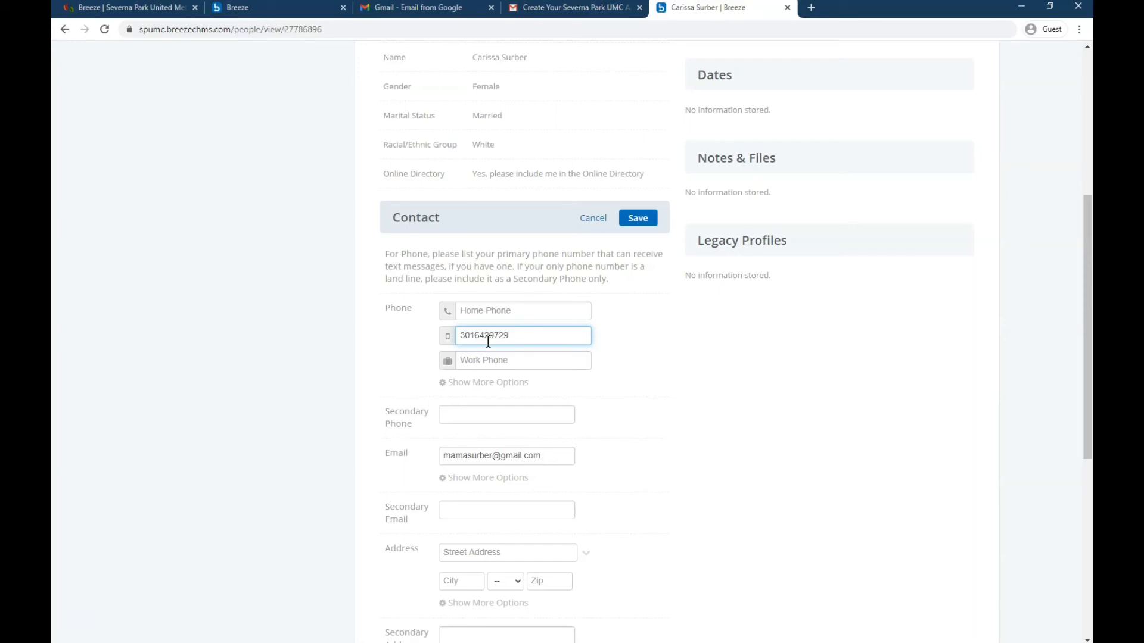
pyautogui.click(637, 217)
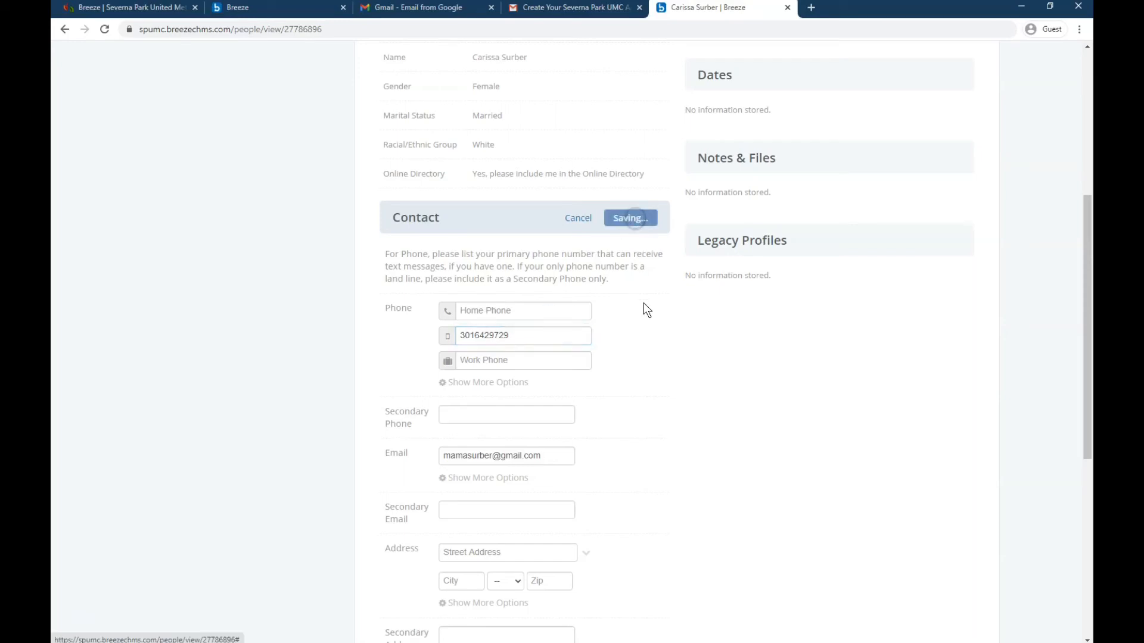
pyautogui.click(629, 217)
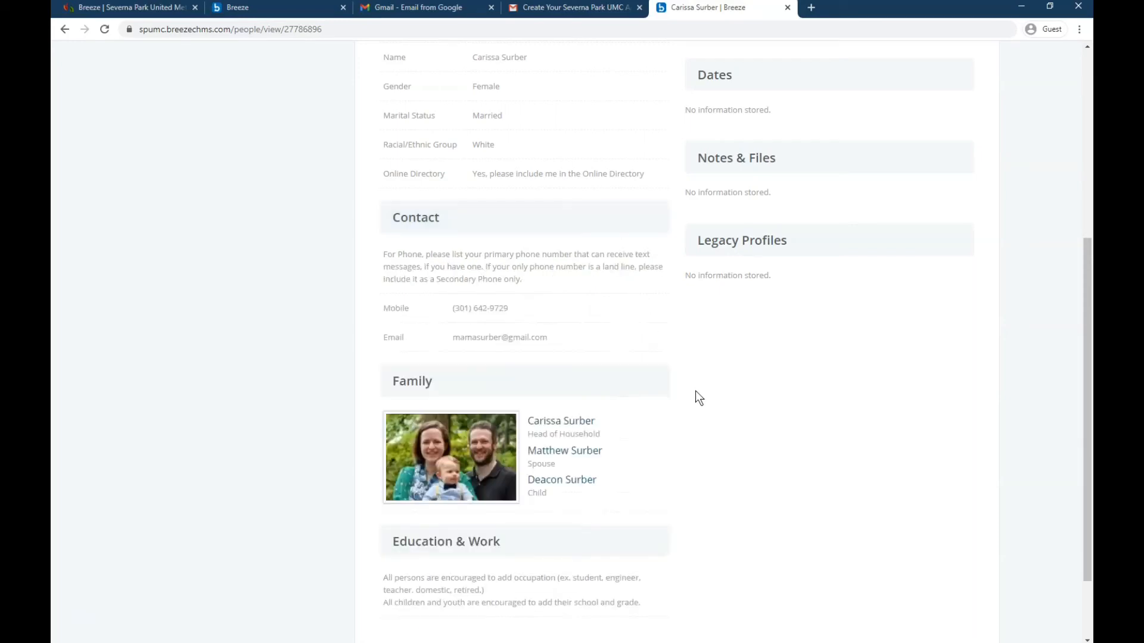